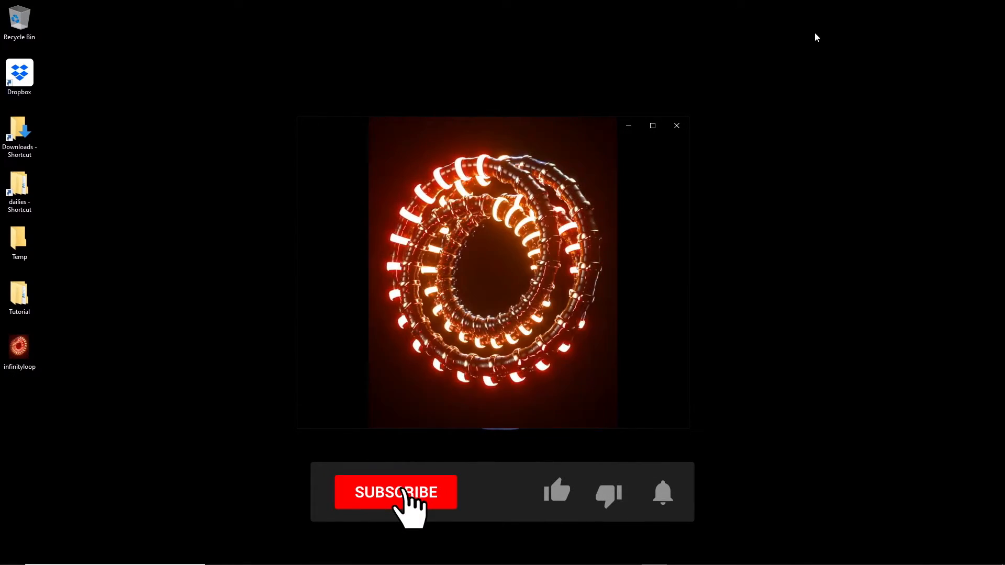
# - Close the finished ring animation preview and switch to the Cinema 4D window
pyautogui.click(396, 492)
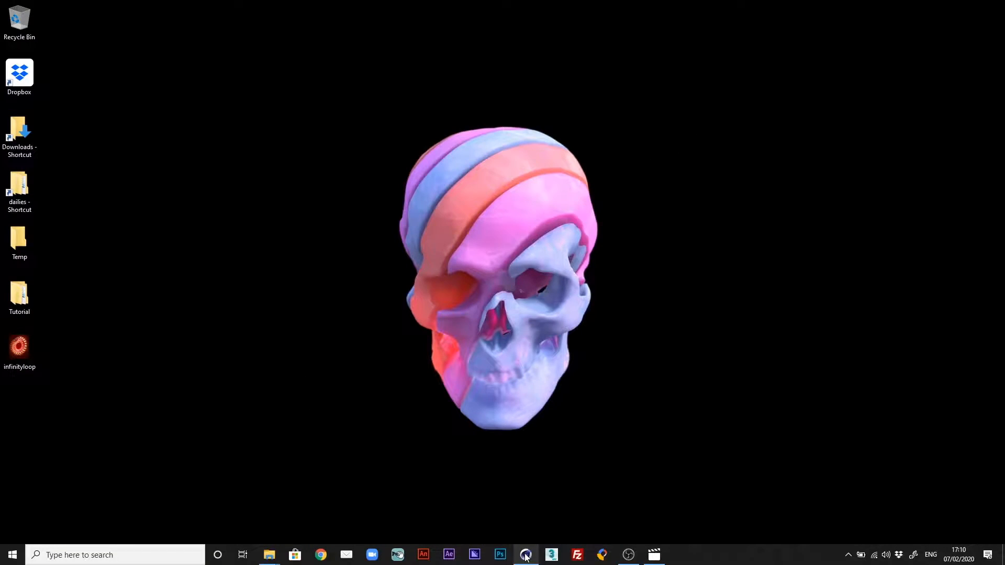
pyautogui.click(525, 555)
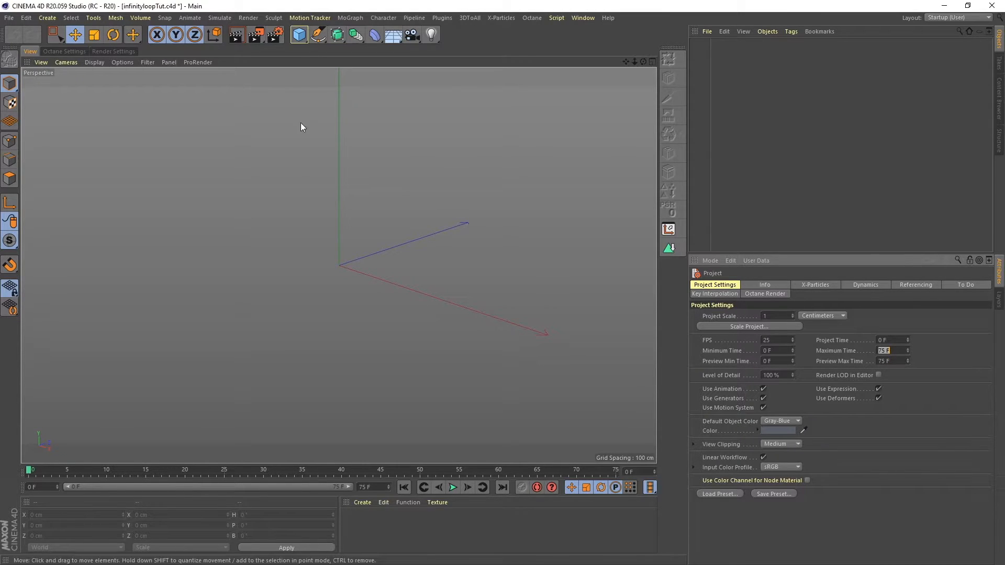
# - Set the Render Settings output frame rate to 25 fps
pyautogui.click(114, 52)
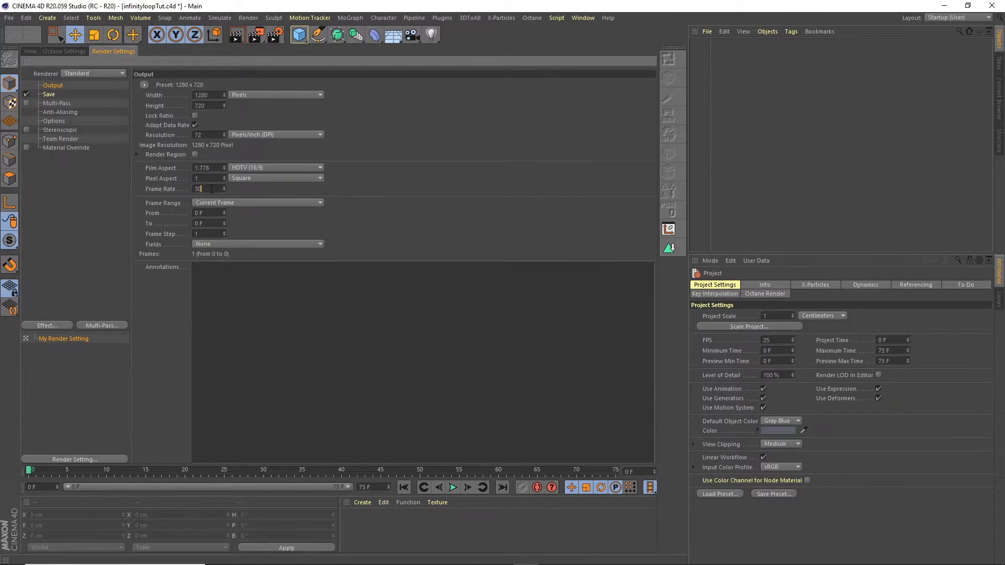
pyautogui.write('25')
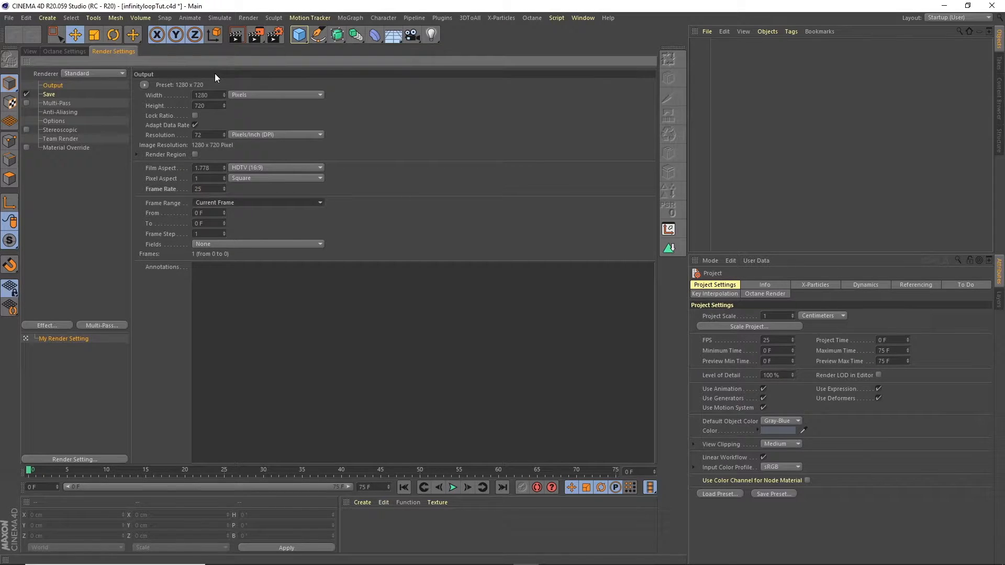
pyautogui.click(256, 203)
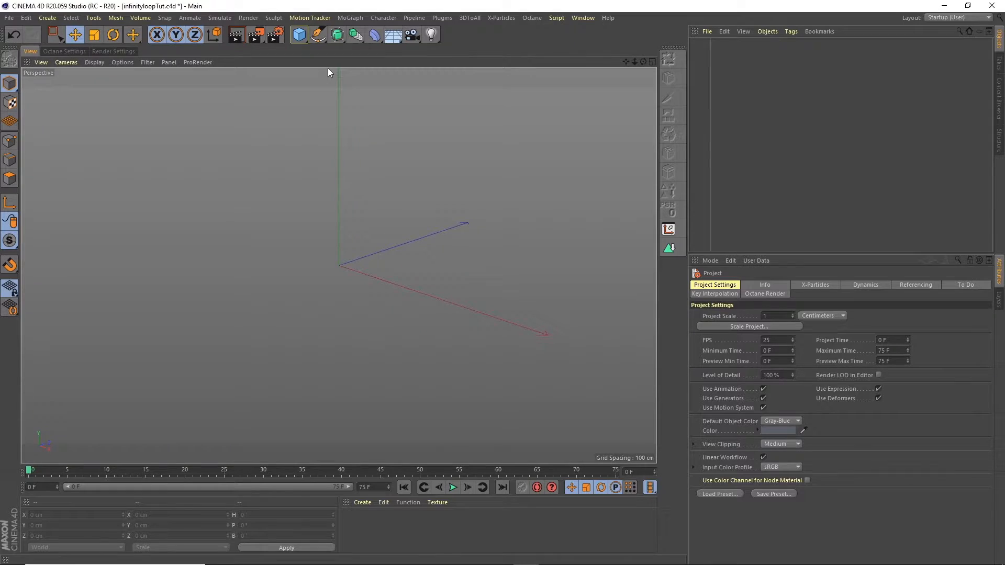
# - Add a 300 cm uncapped cylinder with 29 height and 6 rotation segments
pyautogui.click(299, 34)
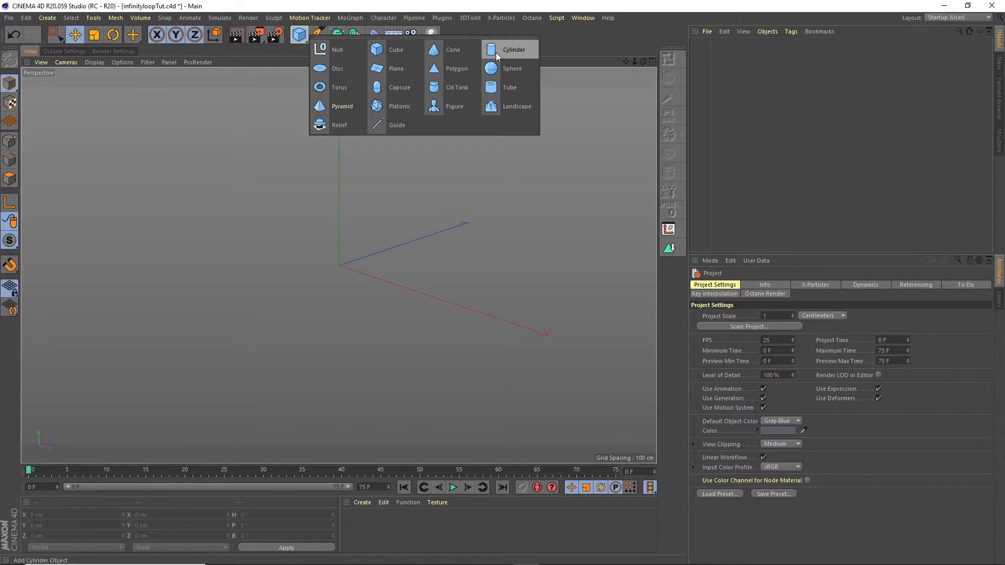
pyautogui.click(513, 49)
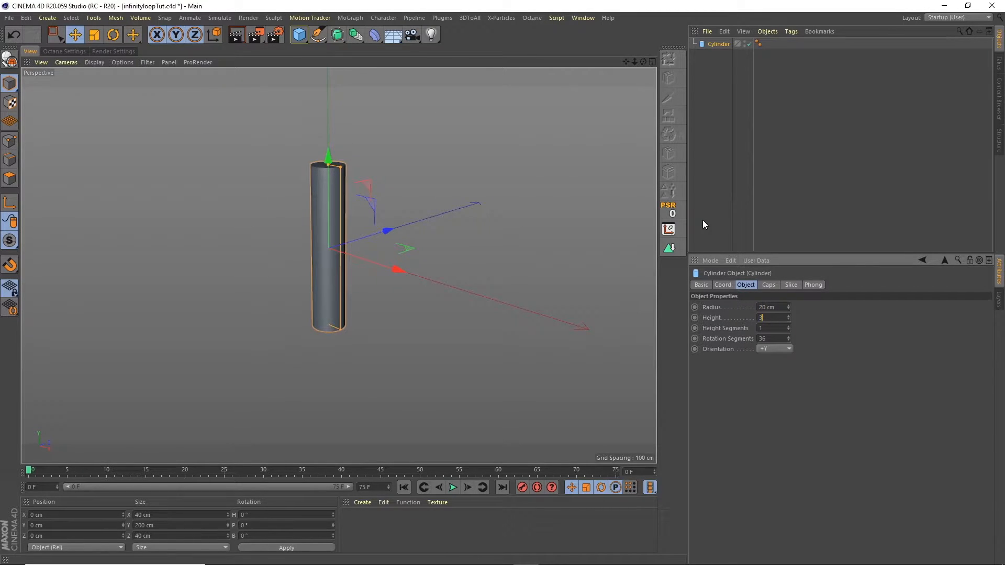
pyautogui.click(767, 285)
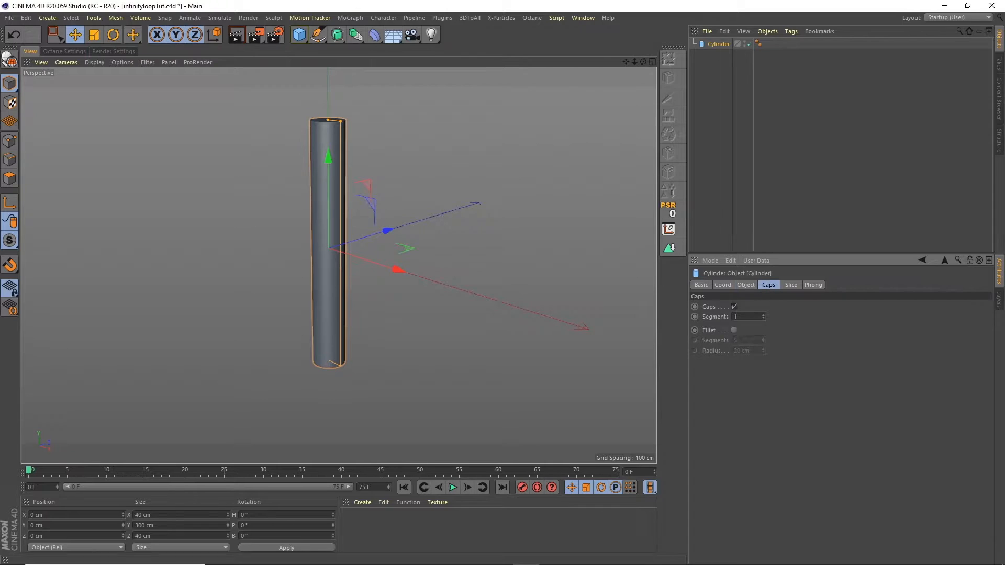
pyautogui.click(735, 306)
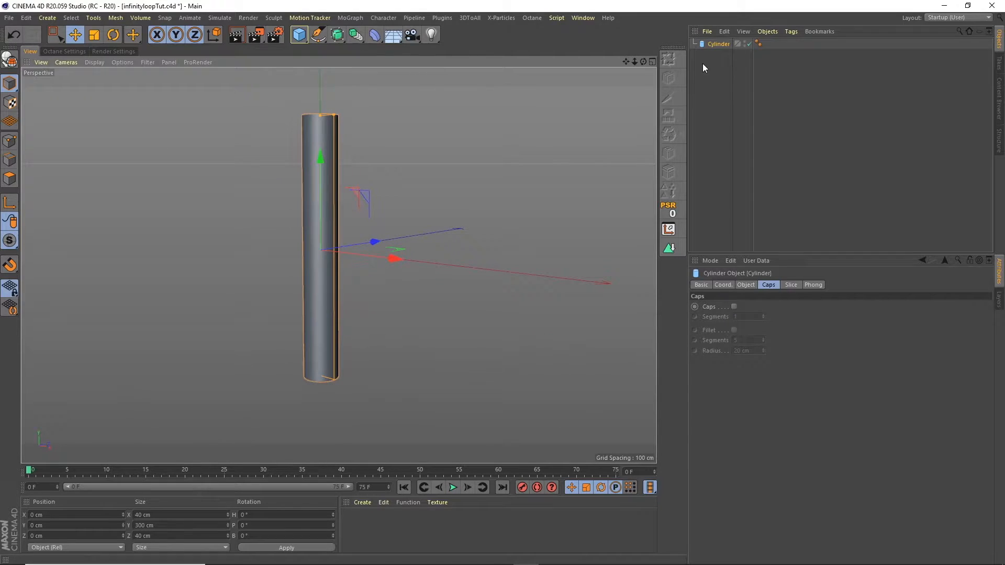
pyautogui.click(745, 285)
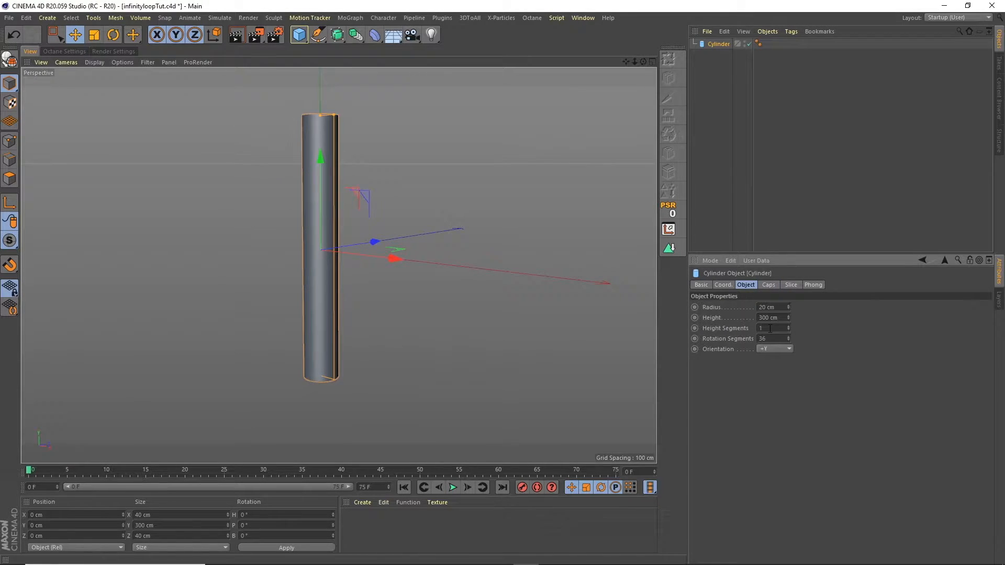
pyautogui.write('29')
pyautogui.click(774, 339)
pyautogui.write('6')
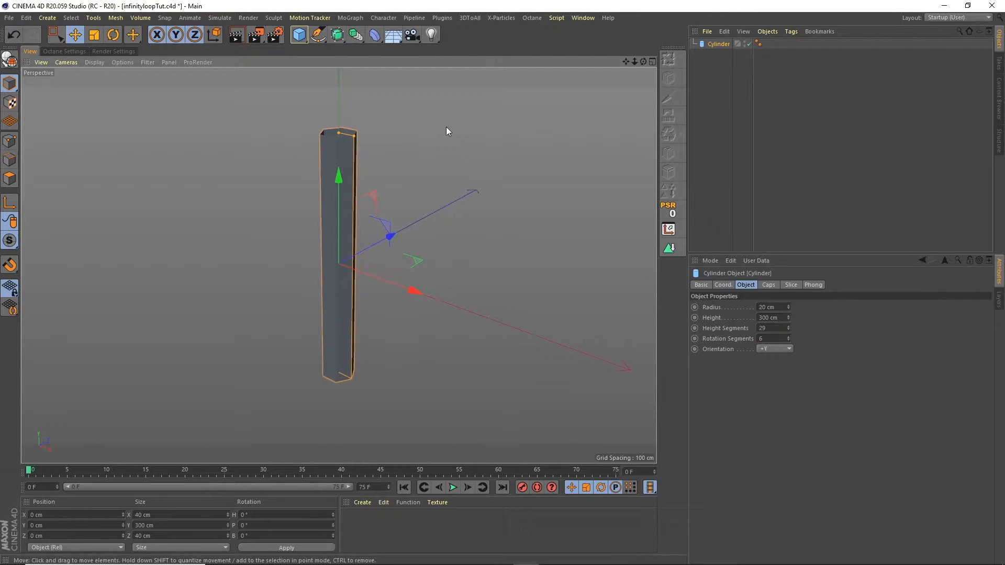
# - Add a Circle spline and a -90° Spline Wrap that wraps the cylinder along the Circle
pyautogui.click(336, 35)
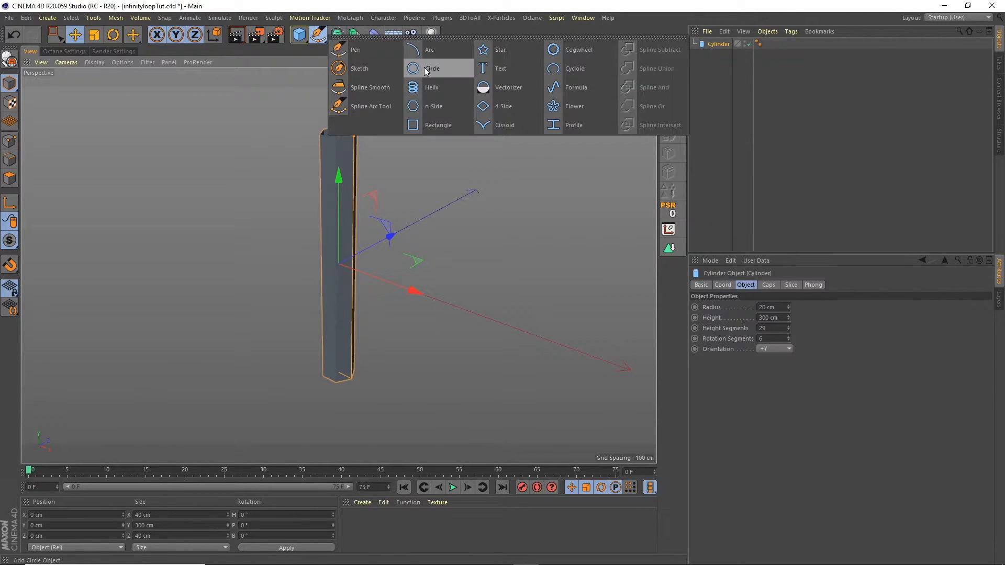
pyautogui.click(432, 68)
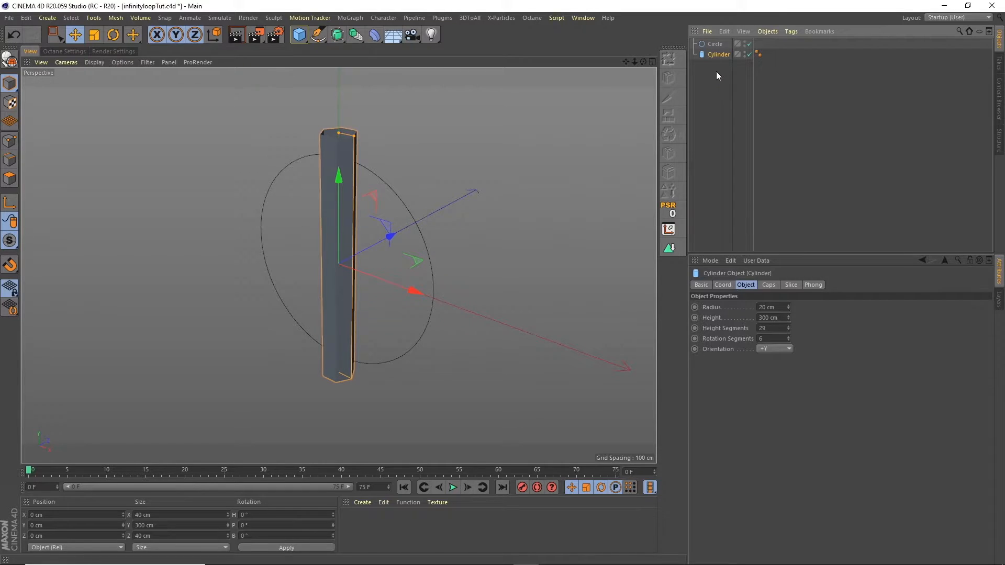
pyautogui.moveTo(377, 35)
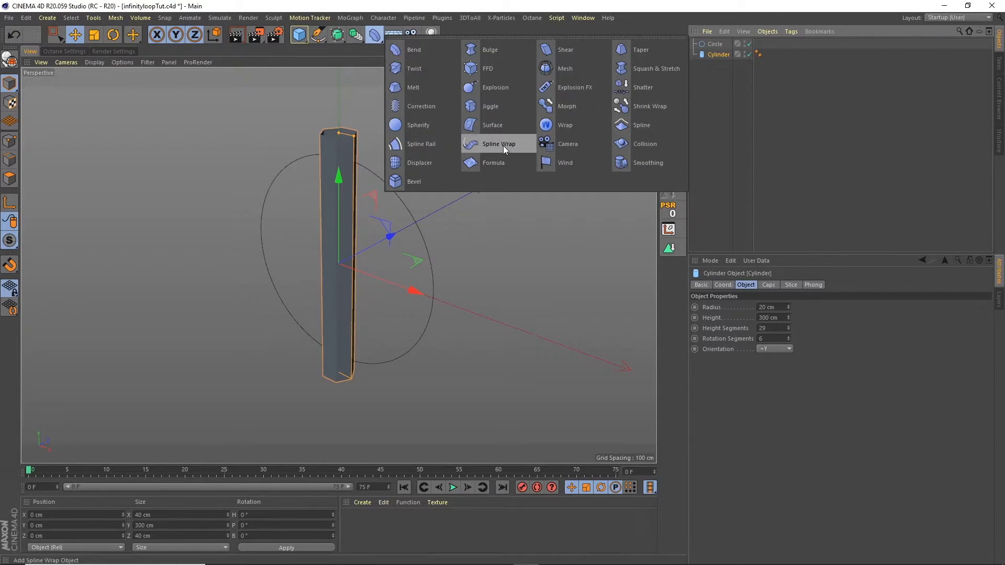
pyautogui.click(499, 144)
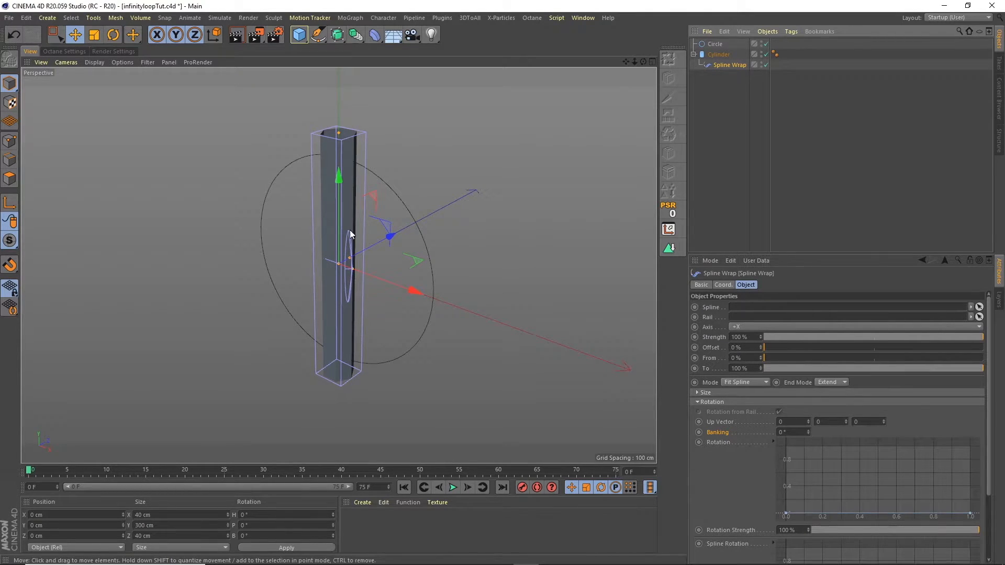
pyautogui.moveTo(358, 345)
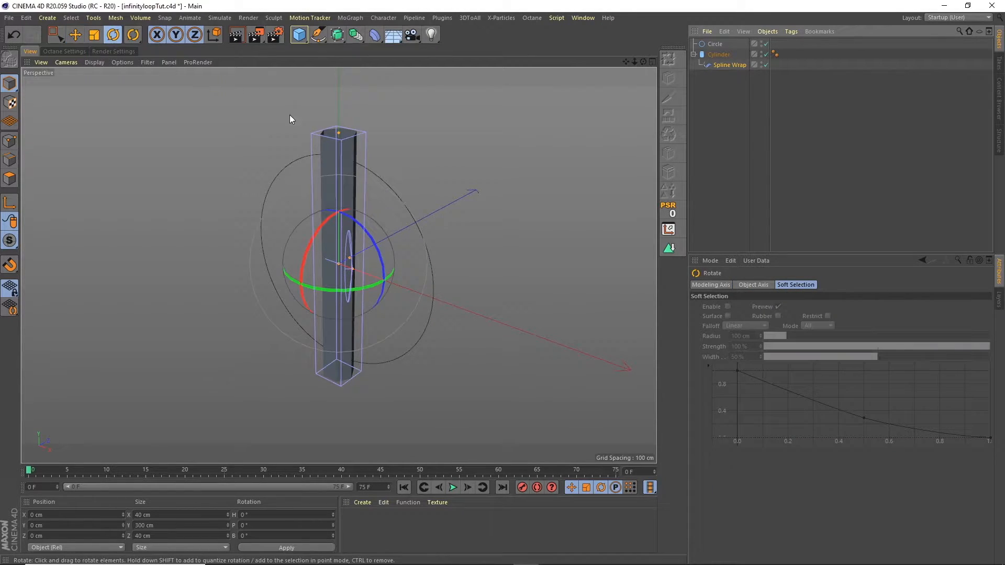
pyautogui.moveTo(350, 211); pyautogui.dragTo(327, 221)
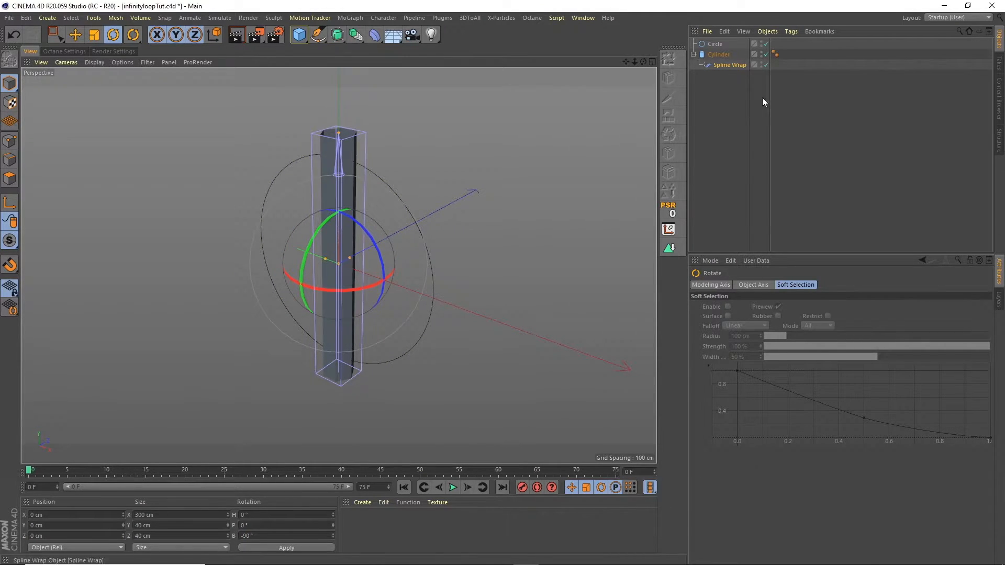
pyautogui.click(729, 65)
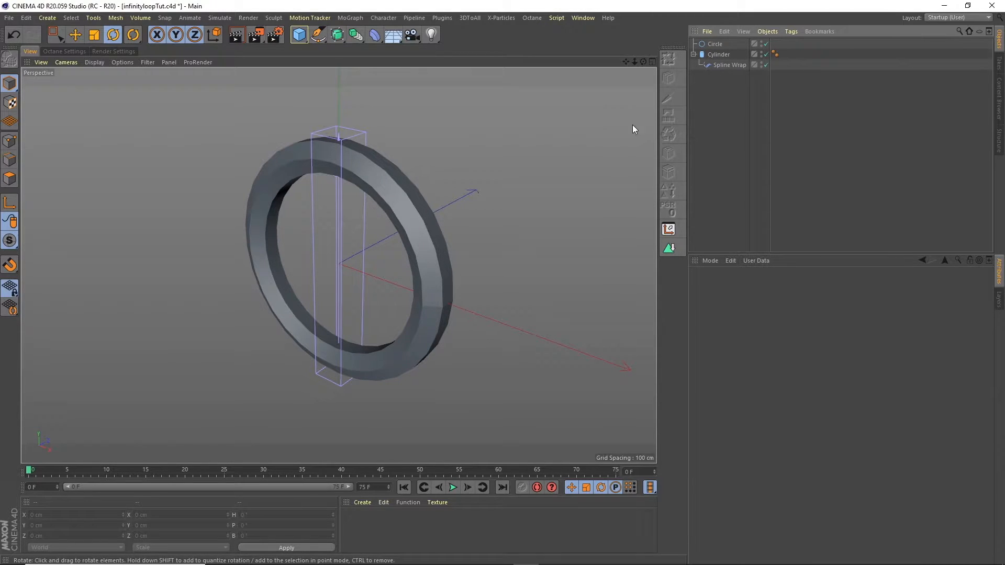
# - Add a Twist deformer under the cylinder, fitted to parent, with a 180° angle
pyautogui.click(765, 65)
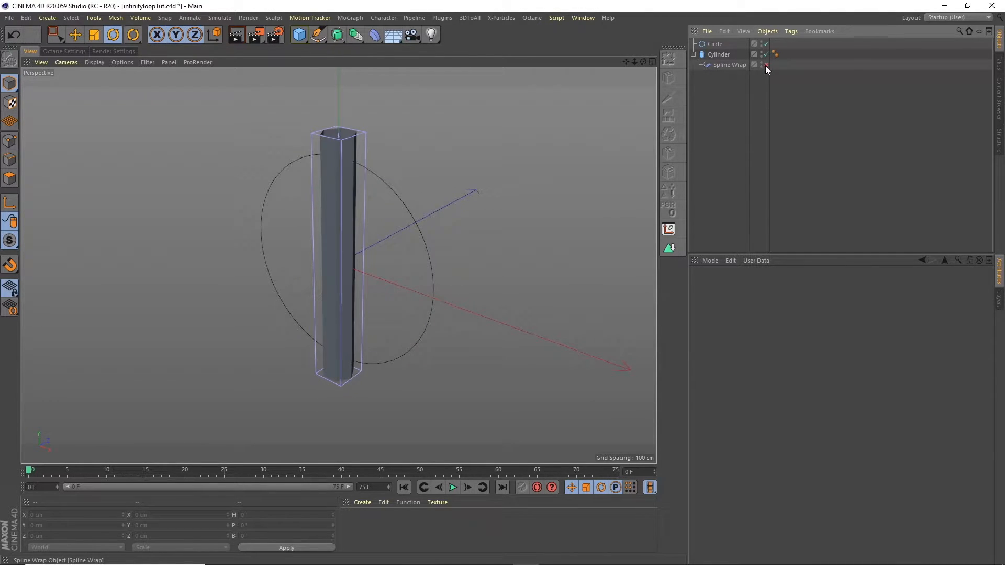
pyautogui.click(374, 35)
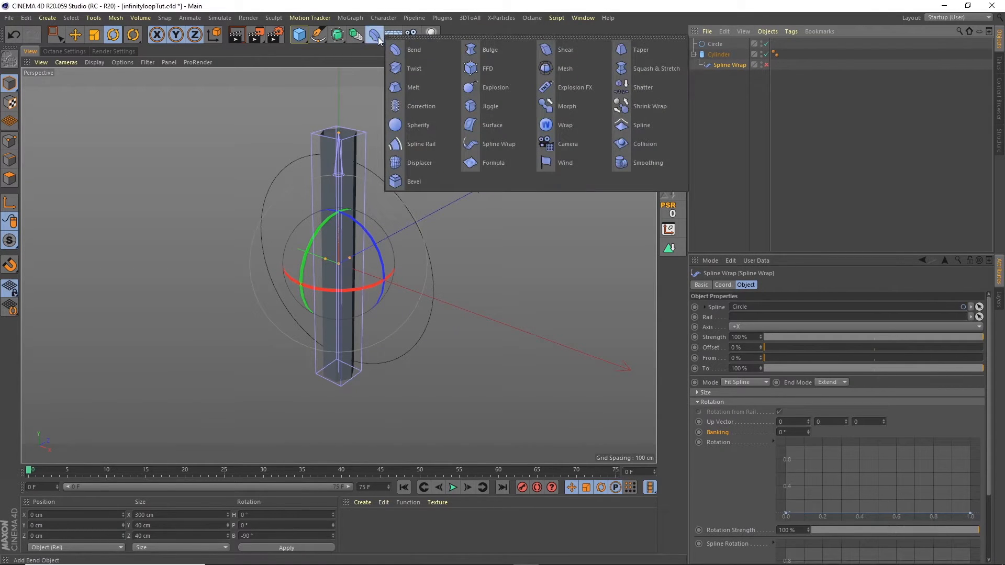
pyautogui.click(414, 69)
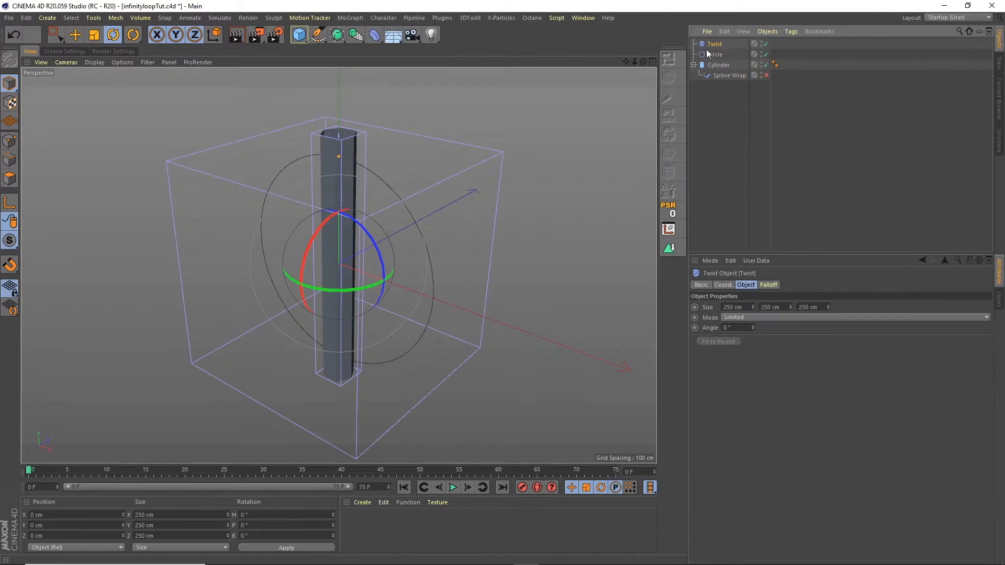
pyautogui.moveTo(715, 43); pyautogui.dragTo(720, 69)
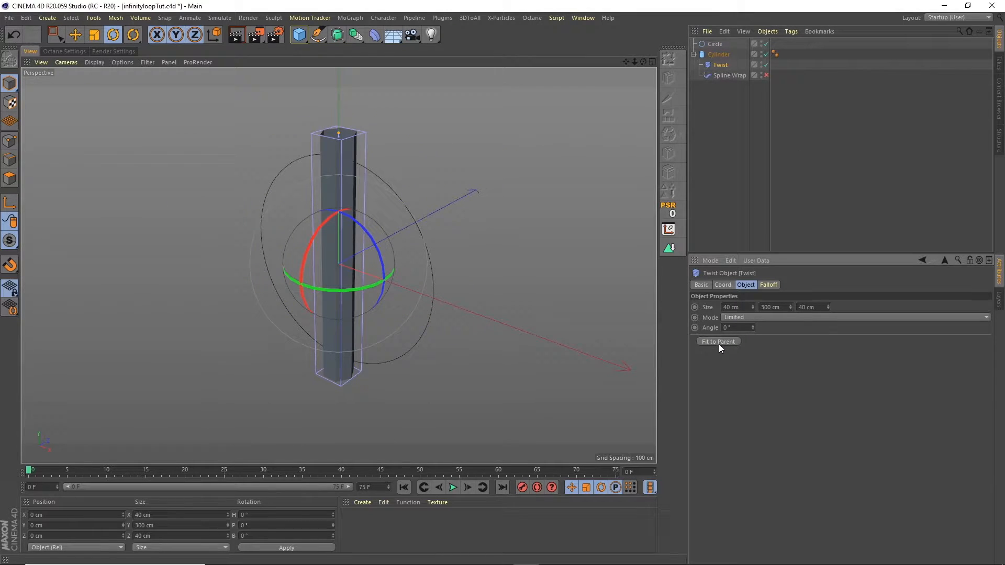
pyautogui.click(720, 65)
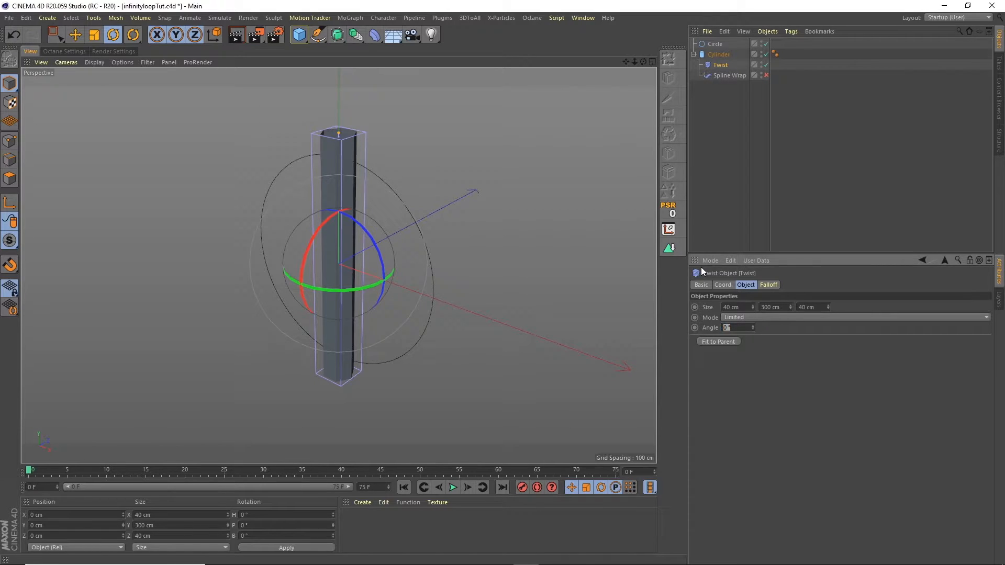
pyautogui.write('180')
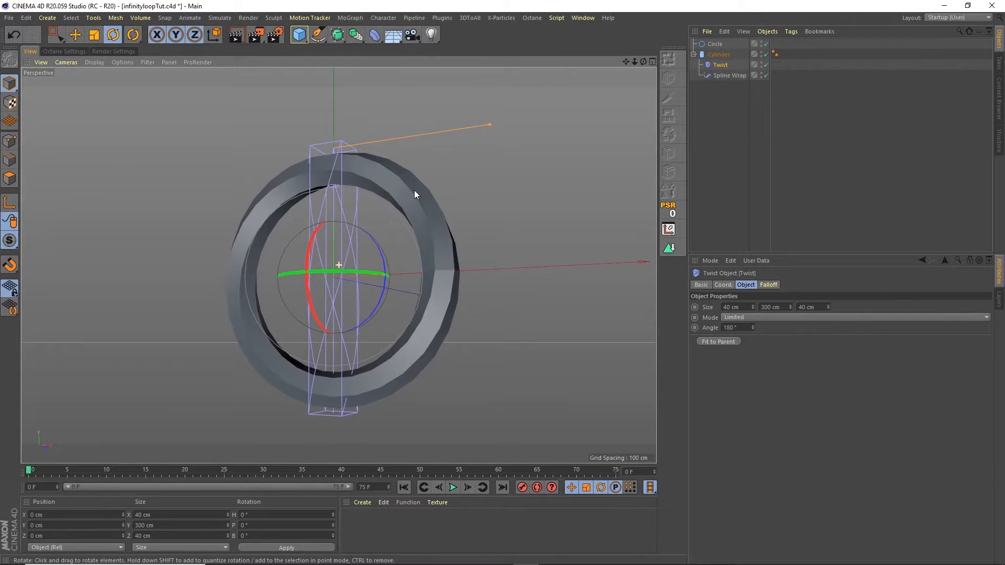
pyautogui.moveTo(415, 194); pyautogui.dragTo(434, 239)
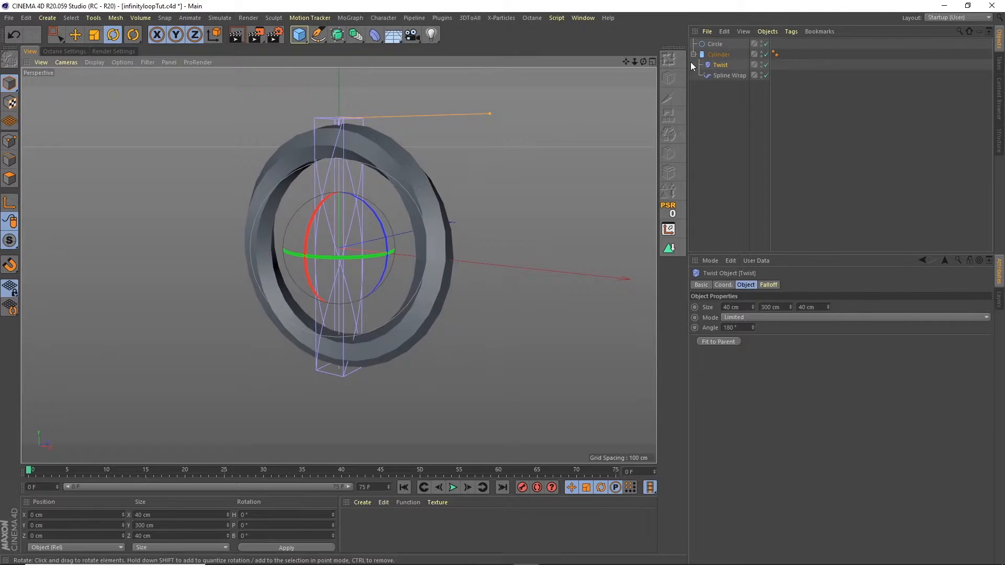
pyautogui.click(729, 74)
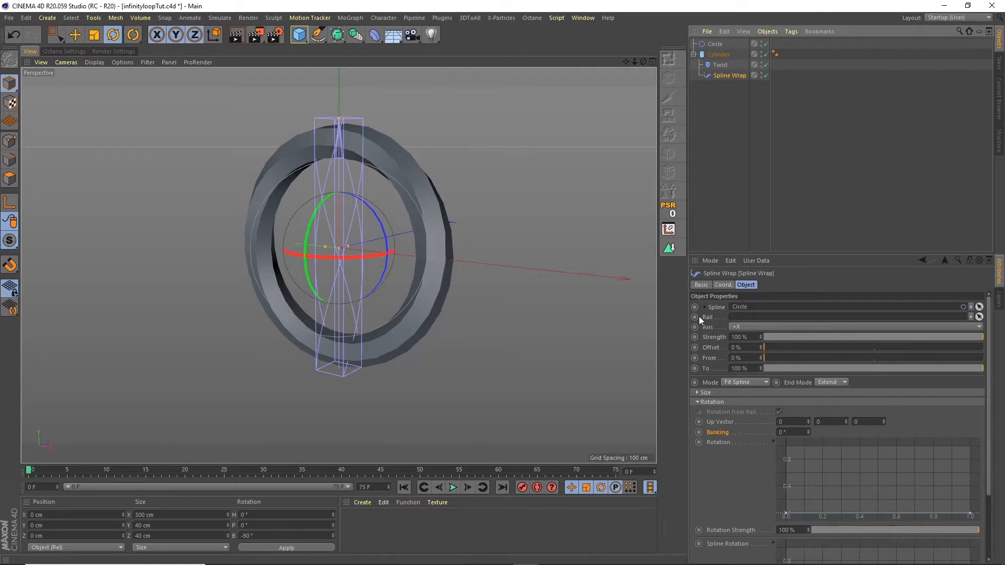
# - Keyframe the Spline Wrap banking to animate from 0° to 360°
pyautogui.click(698, 402)
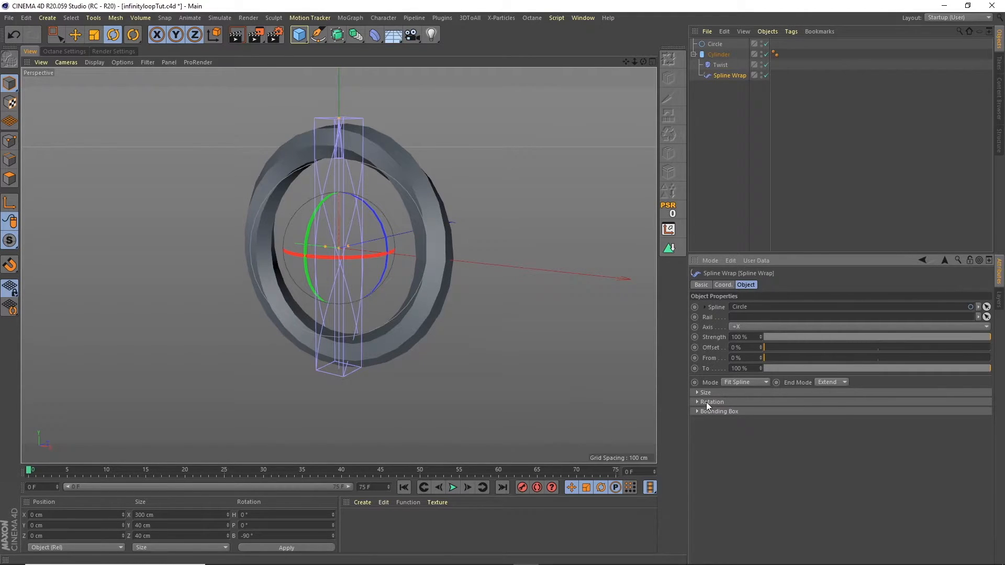
pyautogui.click(698, 402)
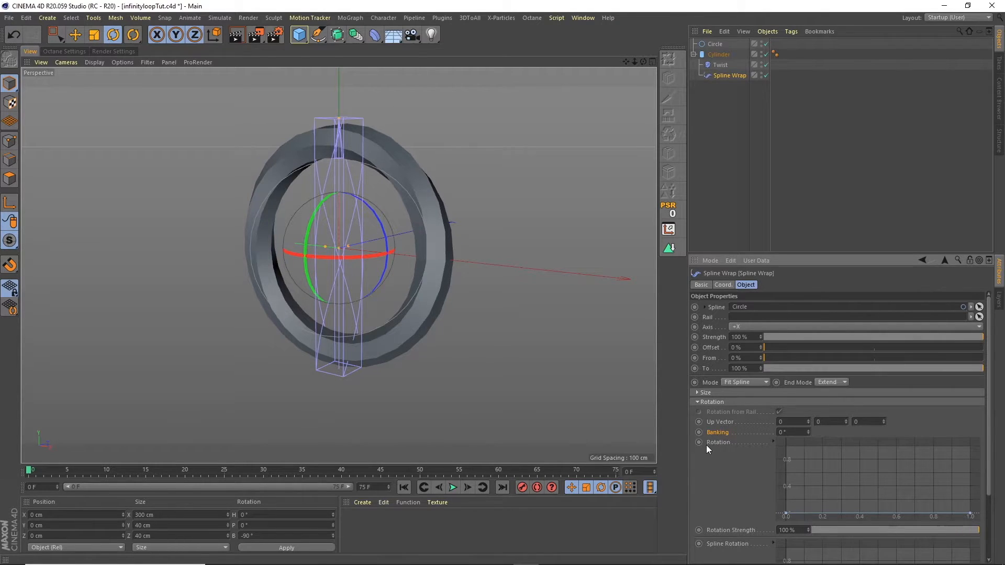
pyautogui.click(698, 432)
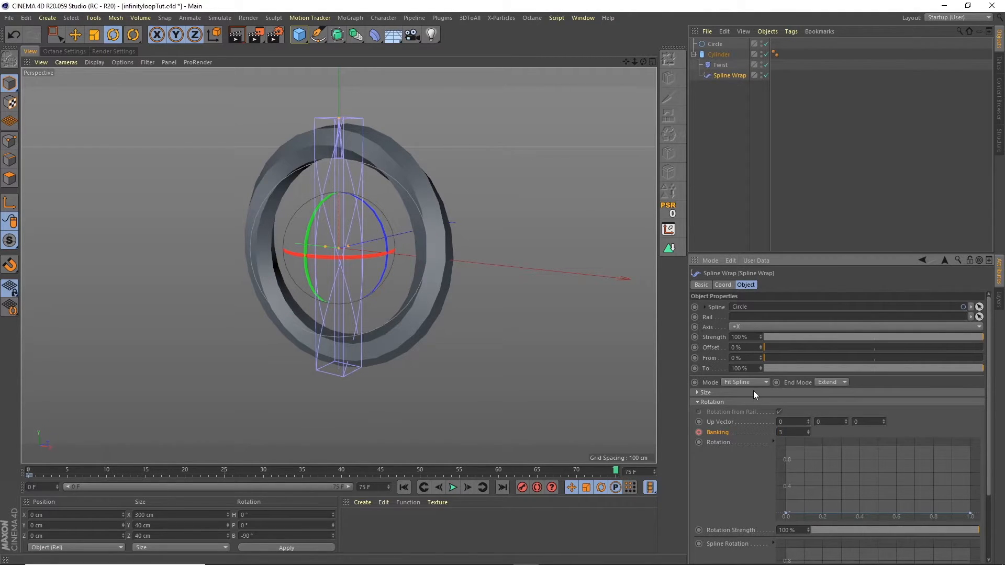
pyautogui.moveTo(795, 432); pyautogui.dragTo(698, 440)
pyautogui.write('60 °')
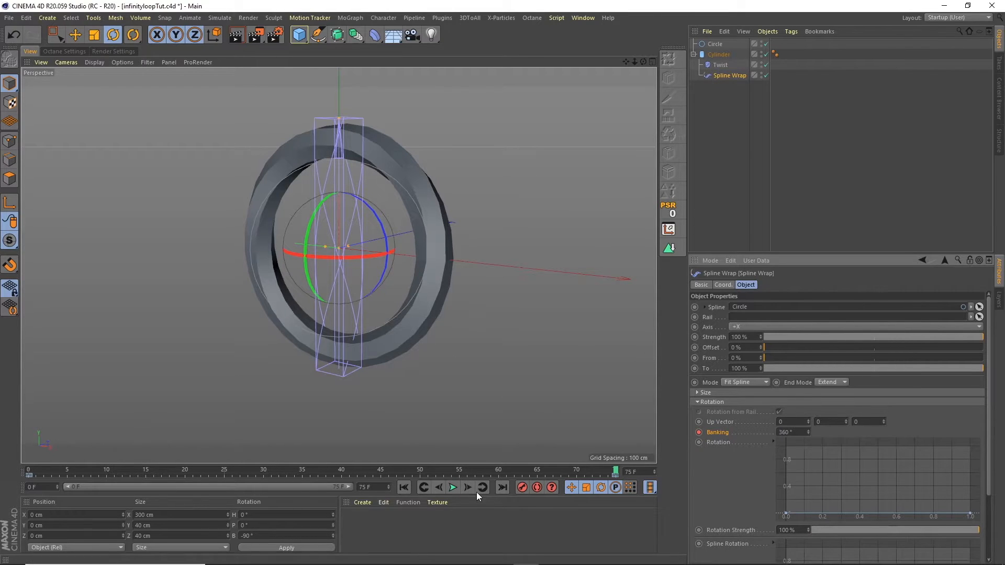
# - Play back the rolling ring animation and deselect all objects
pyautogui.click(452, 487)
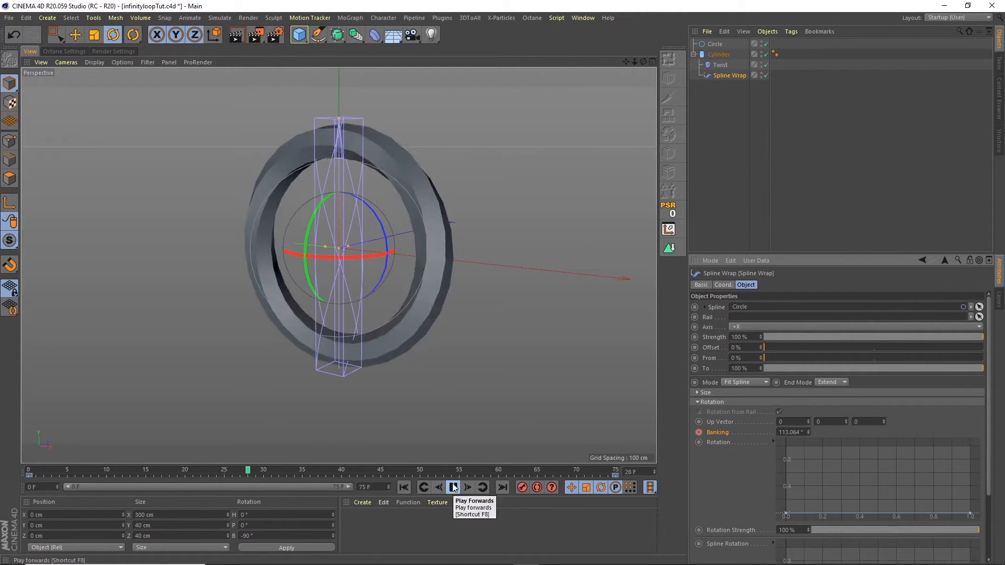
pyautogui.click(582, 17)
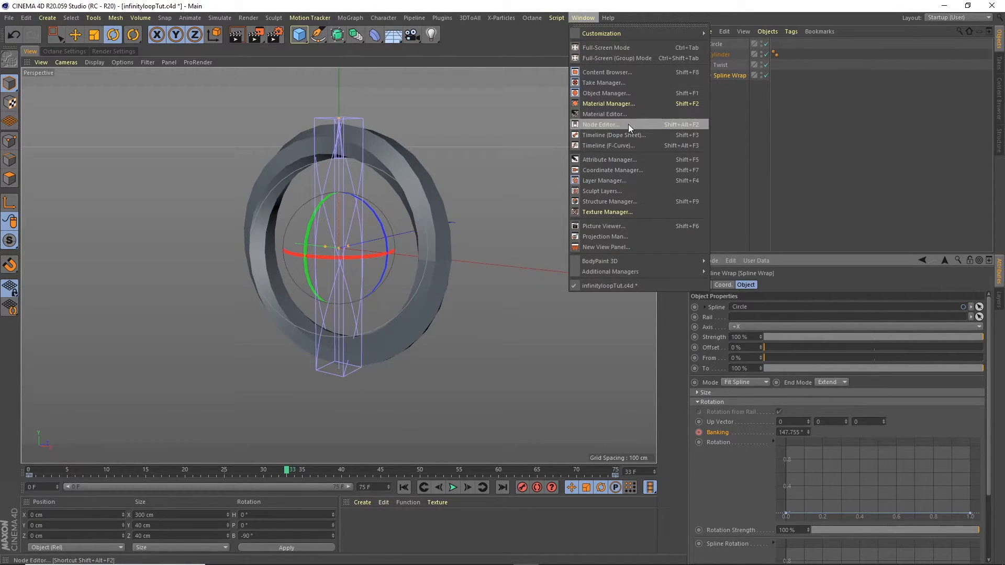
pyautogui.click(612, 134)
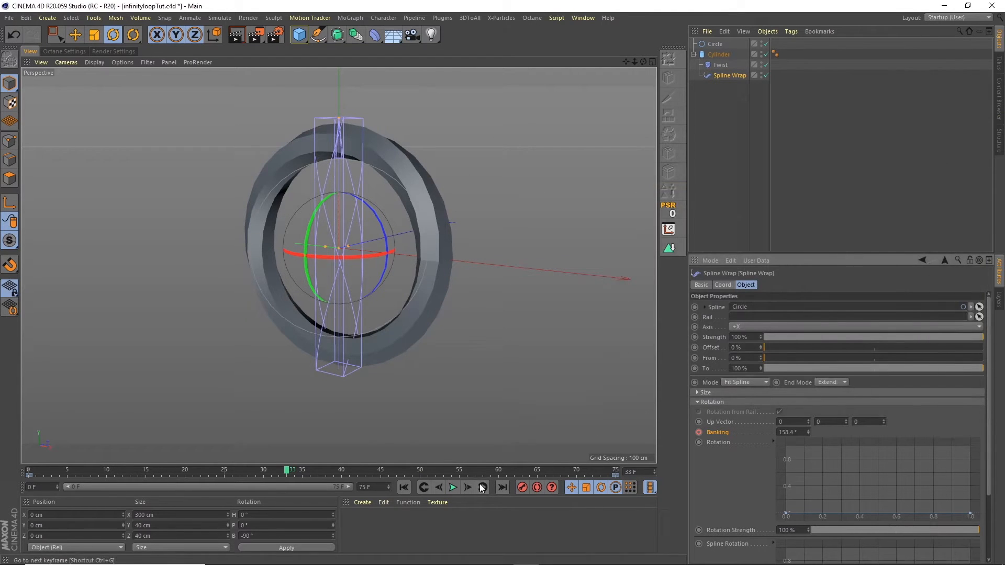
pyautogui.click(452, 487)
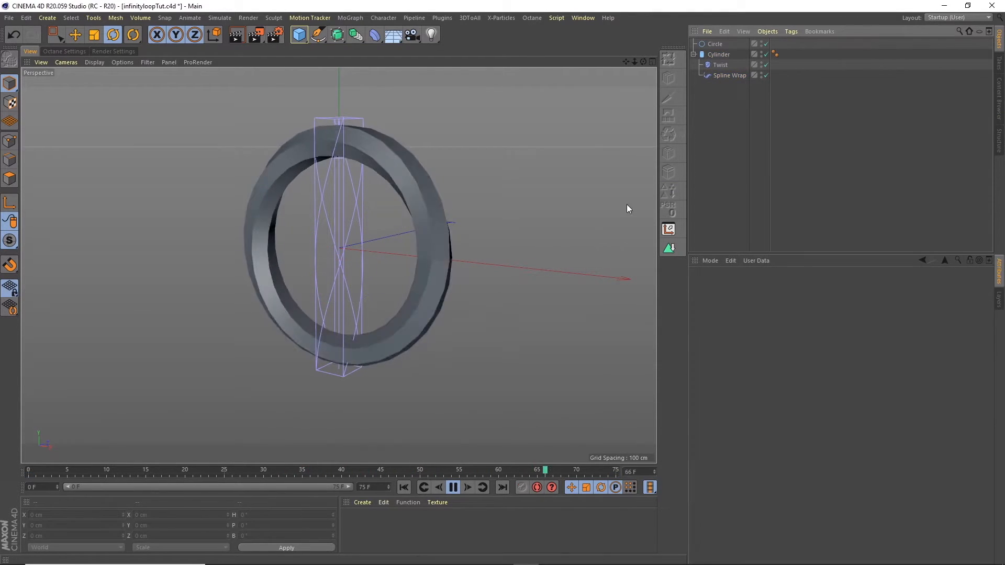
pyautogui.click(341, 470)
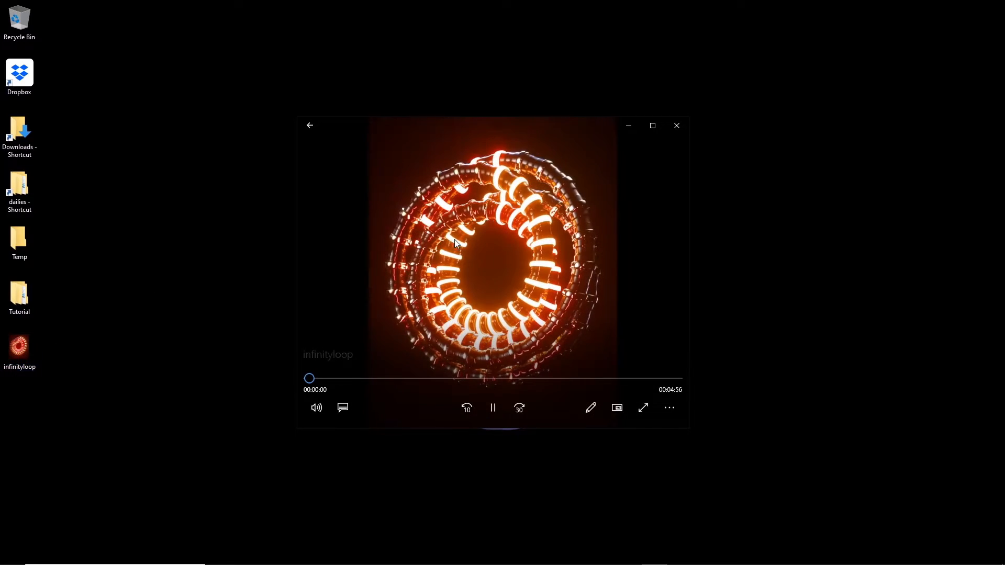
pyautogui.moveTo(676, 126)
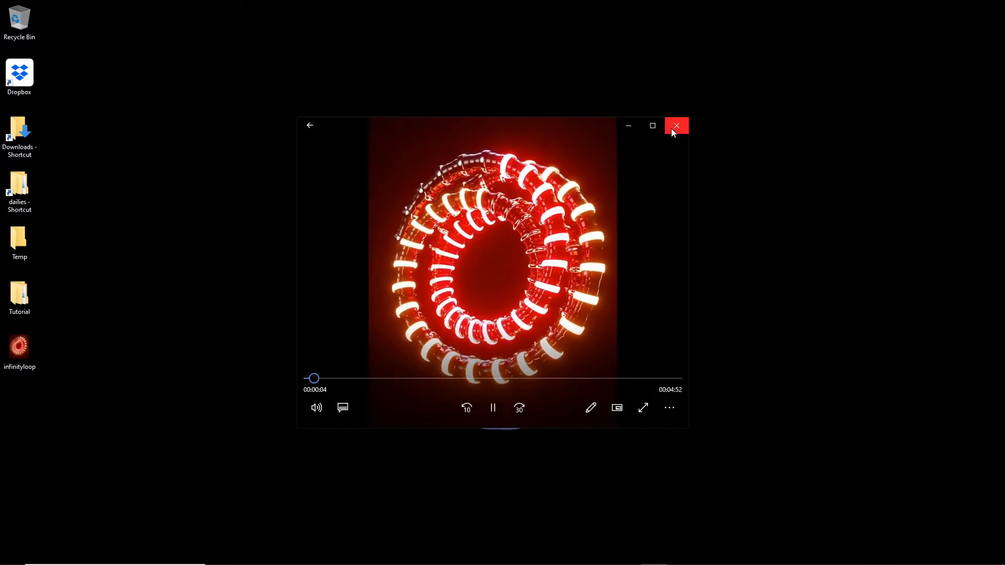
# - Close the glowing infinity loop reference video
pyautogui.click(676, 126)
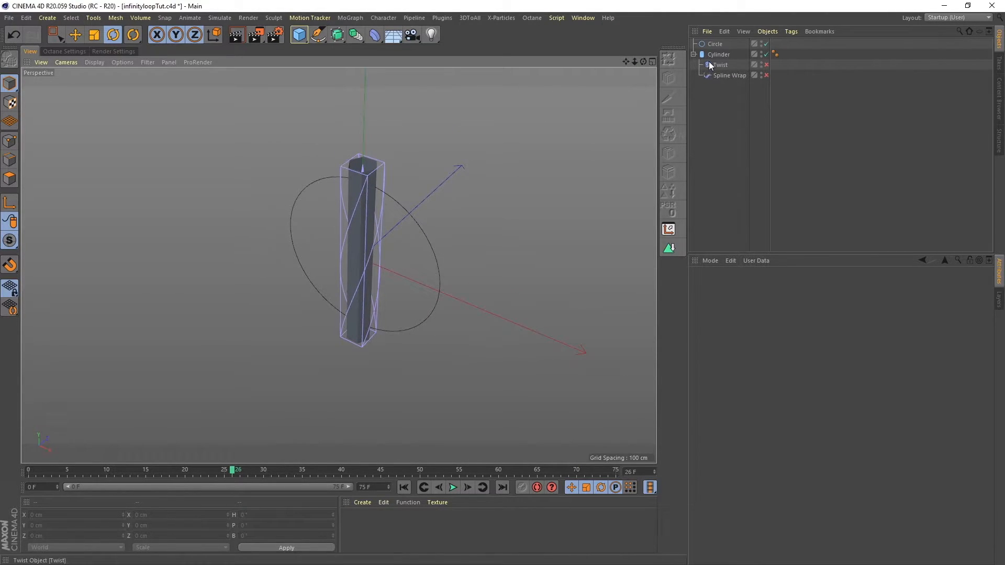
# - Add a Cloner and group the cylinder with its deformers under a Null
pyautogui.click(350, 17)
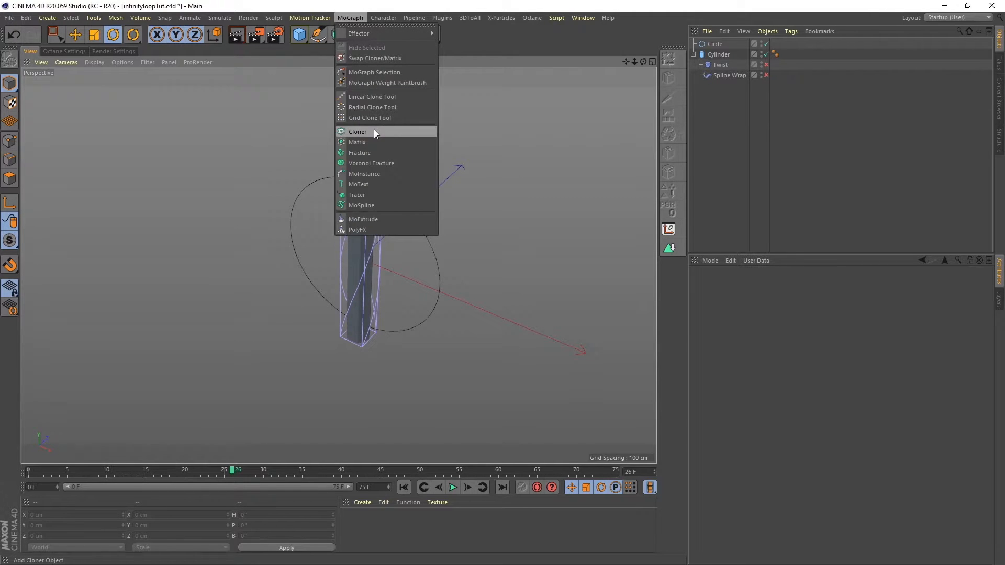
pyautogui.click(358, 132)
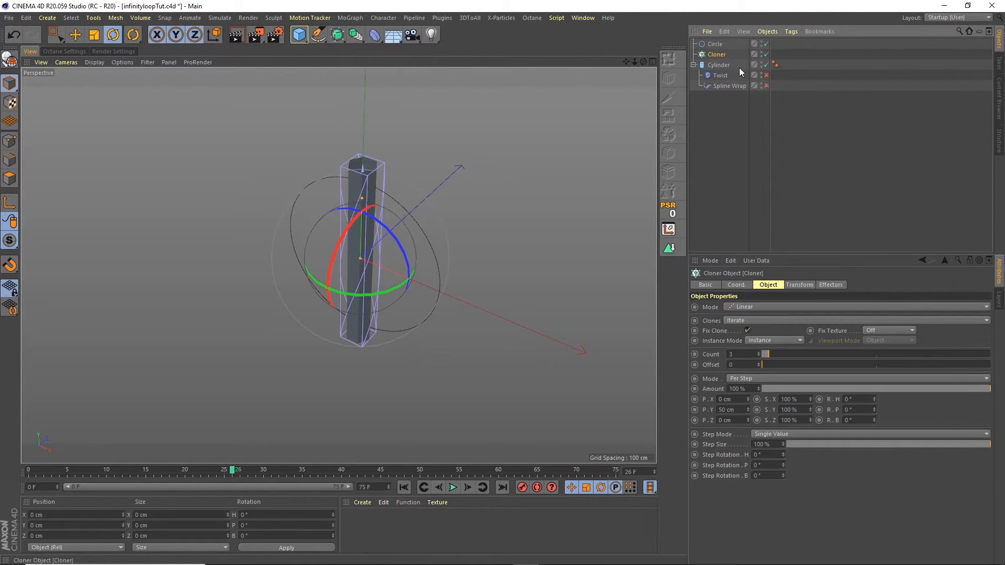
pyautogui.click(719, 65)
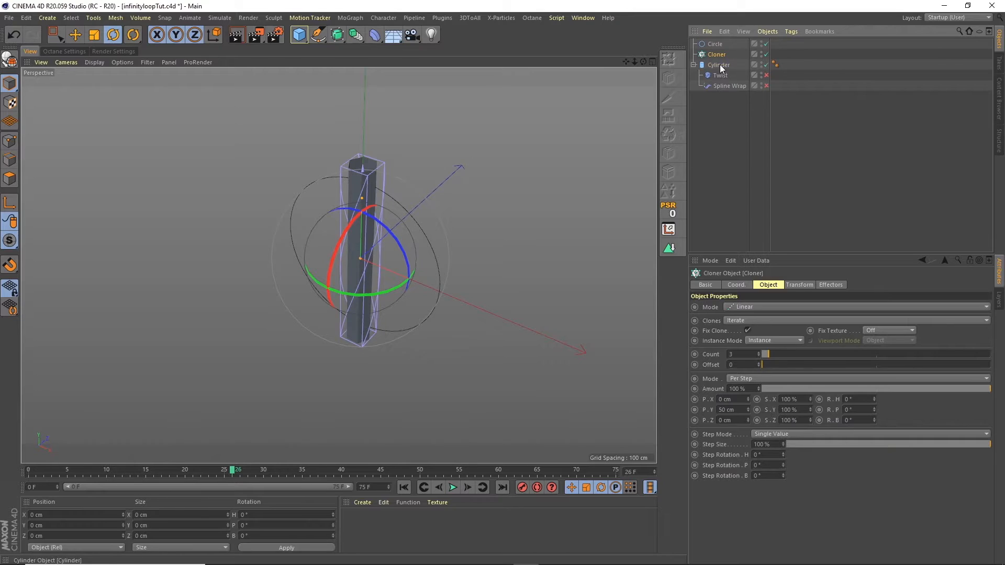
pyautogui.click(767, 31)
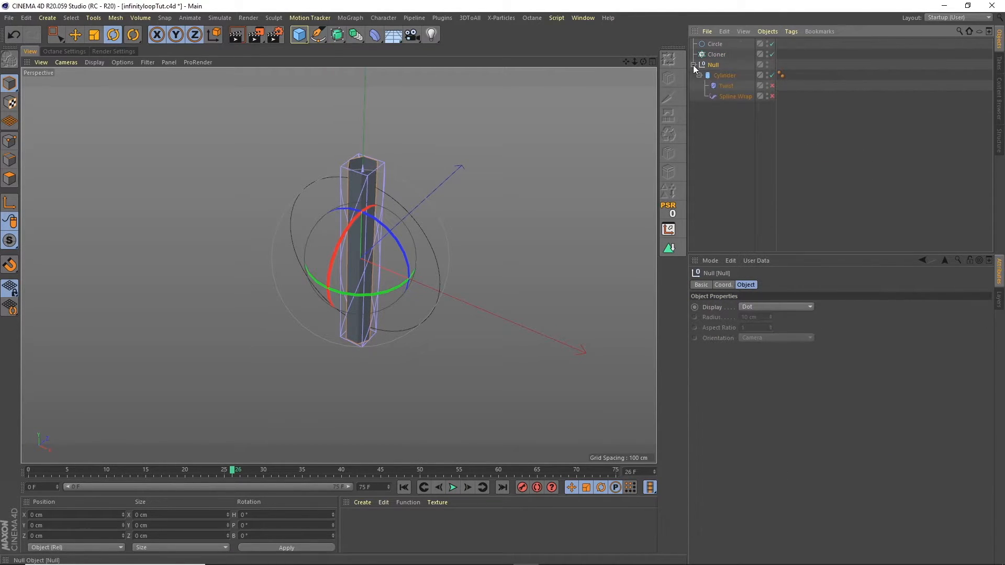
# - Move Twist and Spline Wrap out of the cylinder into the Null and re-enable them
pyautogui.click(726, 85)
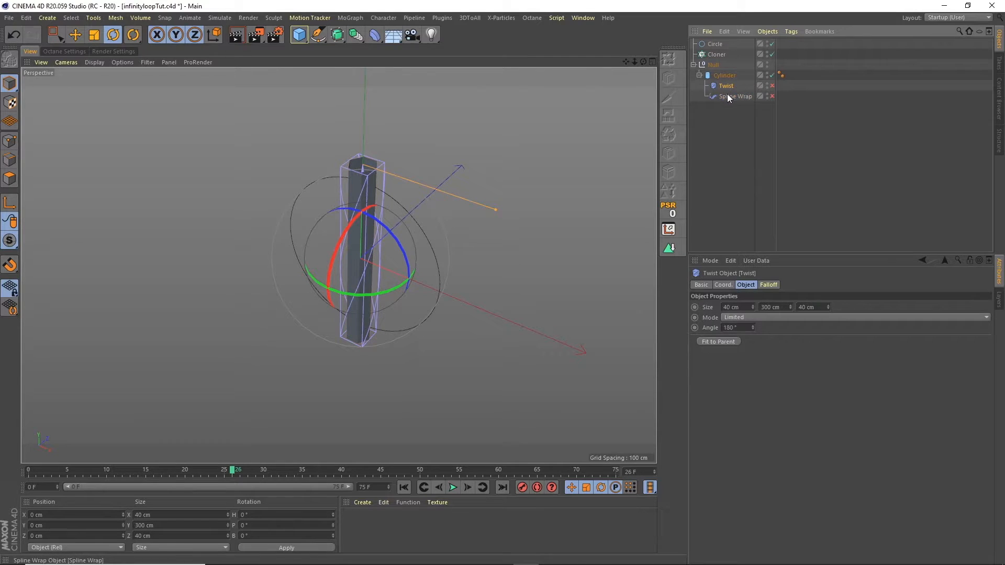
pyautogui.click(736, 96)
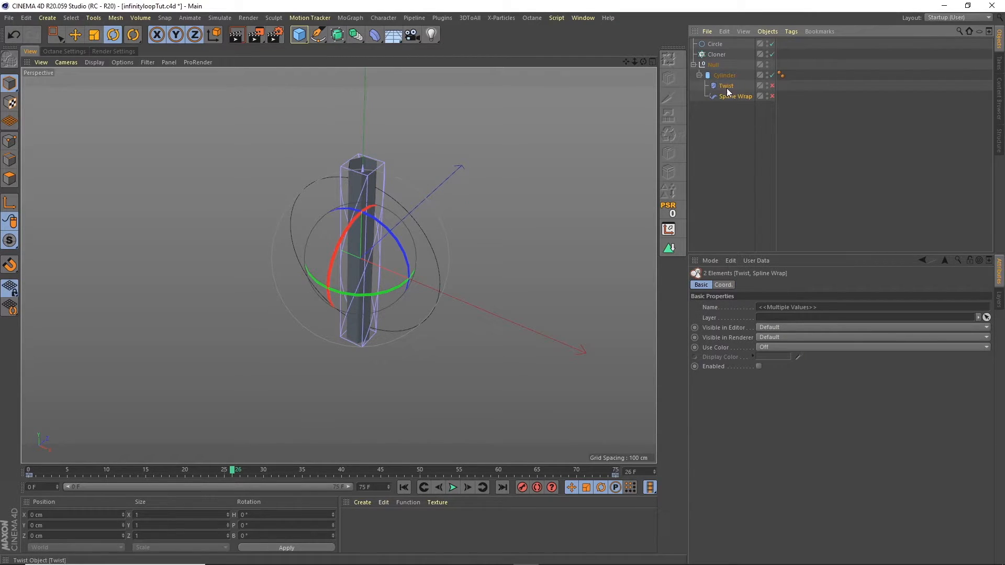
pyautogui.moveTo(724, 75); pyautogui.dragTo(724, 96)
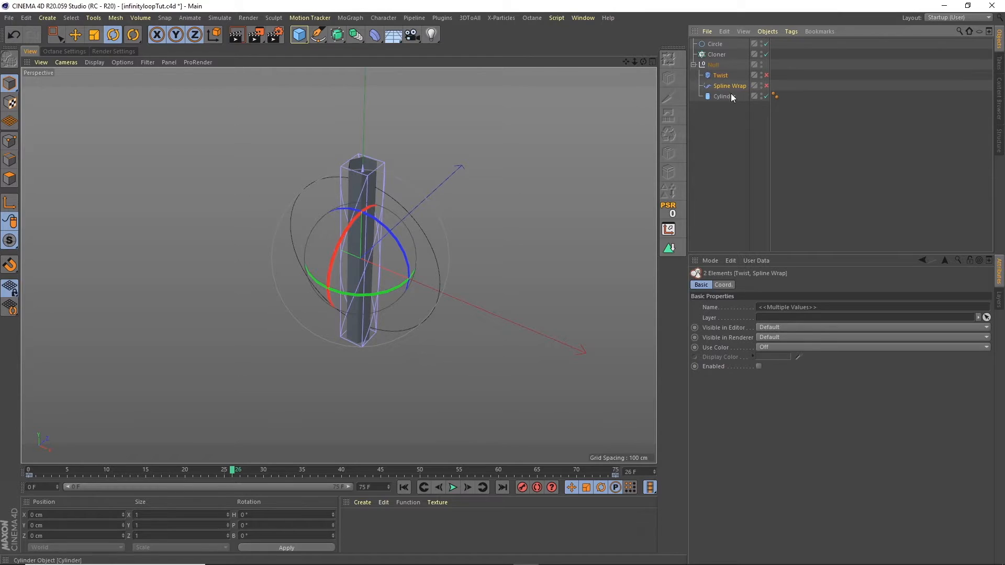
pyautogui.click(754, 75)
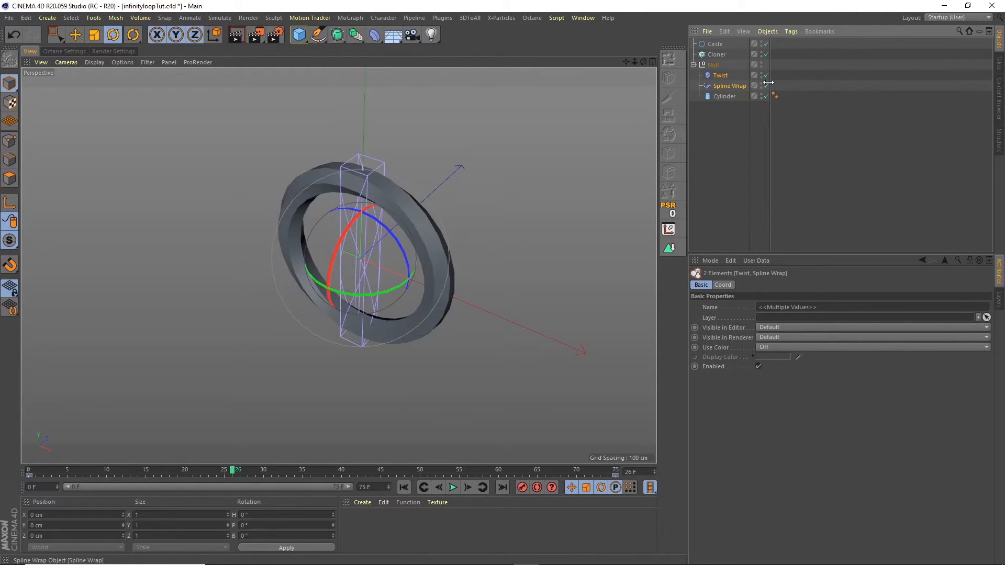
pyautogui.click(725, 96)
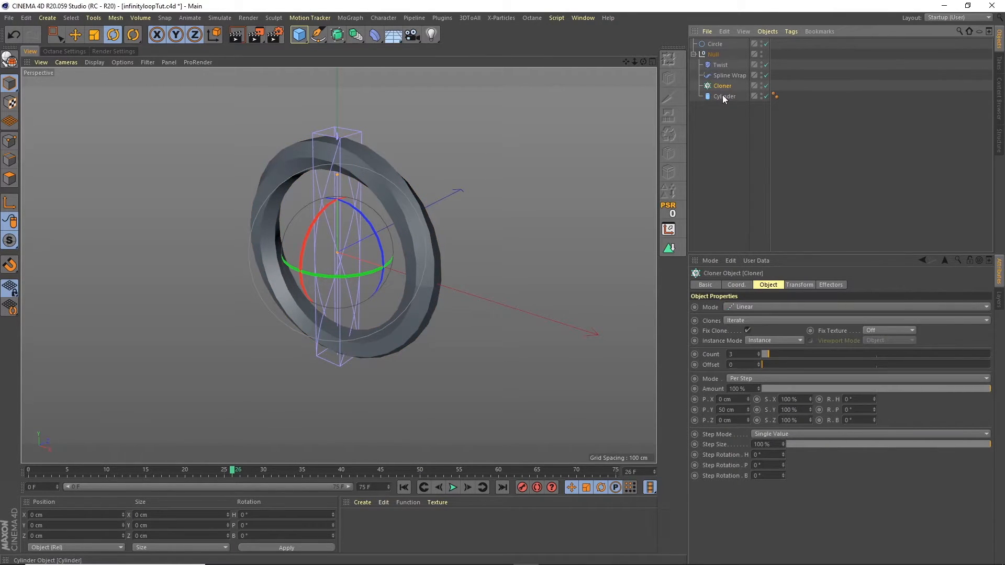
# - Clone the cylinder in a 2/1/2 grid array with 10 cm radius and 24 rotation segments
pyautogui.click(731, 97)
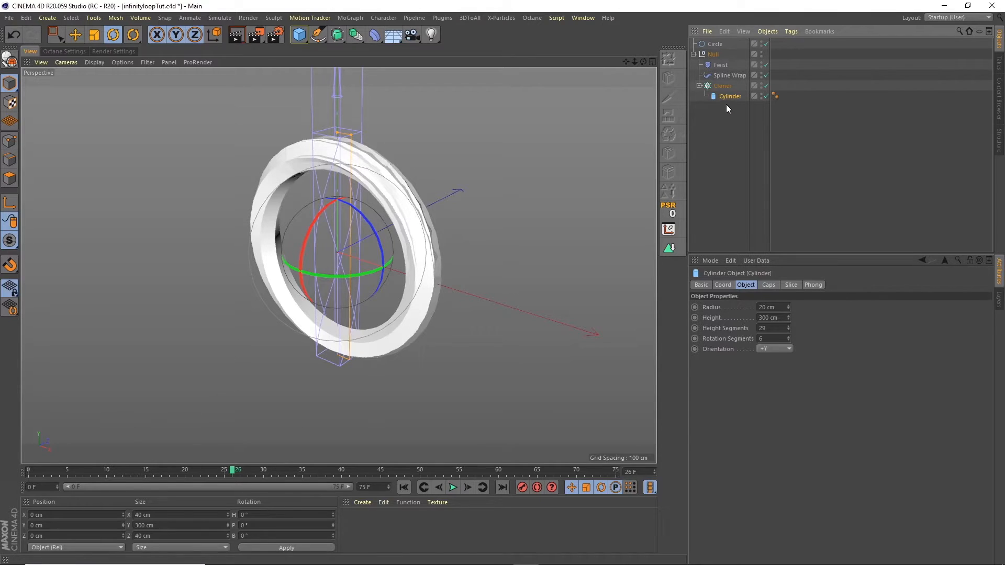
pyautogui.click(722, 86)
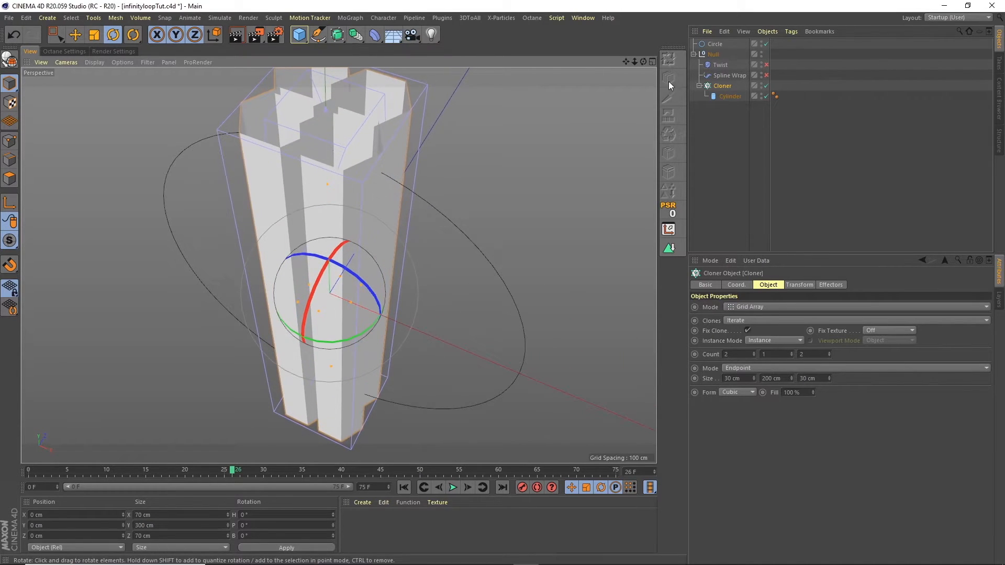
pyautogui.click(730, 96)
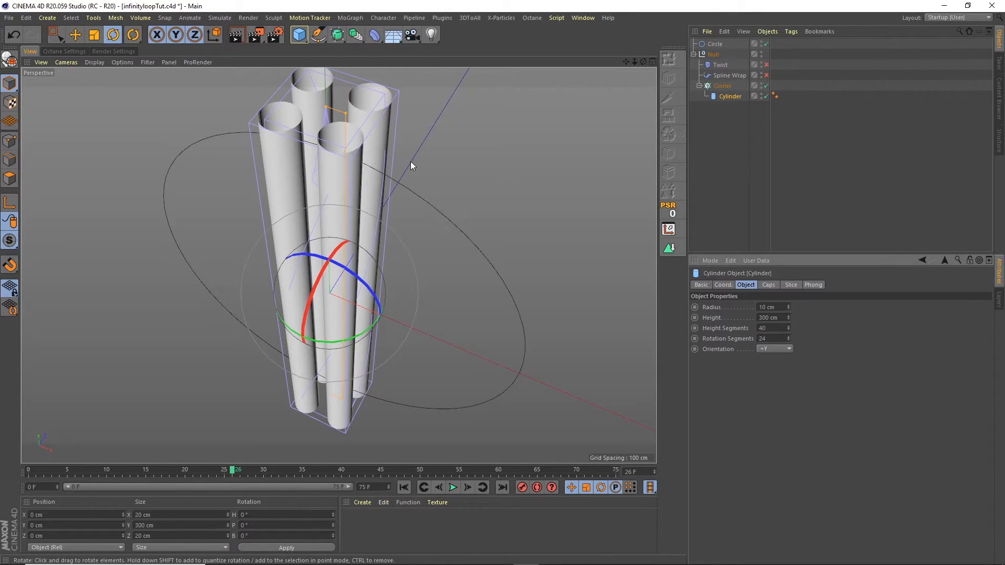
pyautogui.moveTo(411, 167); pyautogui.dragTo(359, 173)
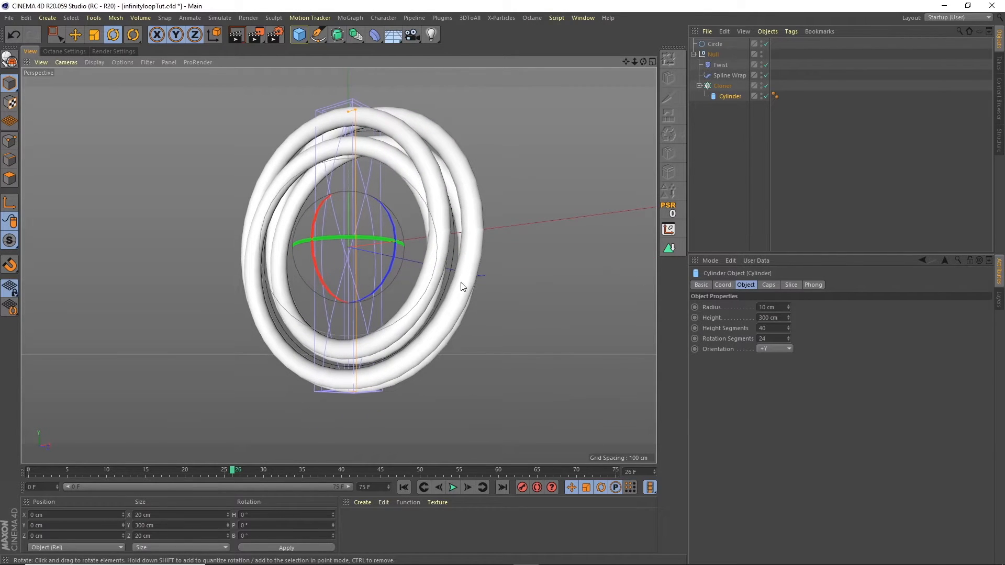
# - Play and stop the looping ring animation, then reselect the Cylinder
pyautogui.click(452, 487)
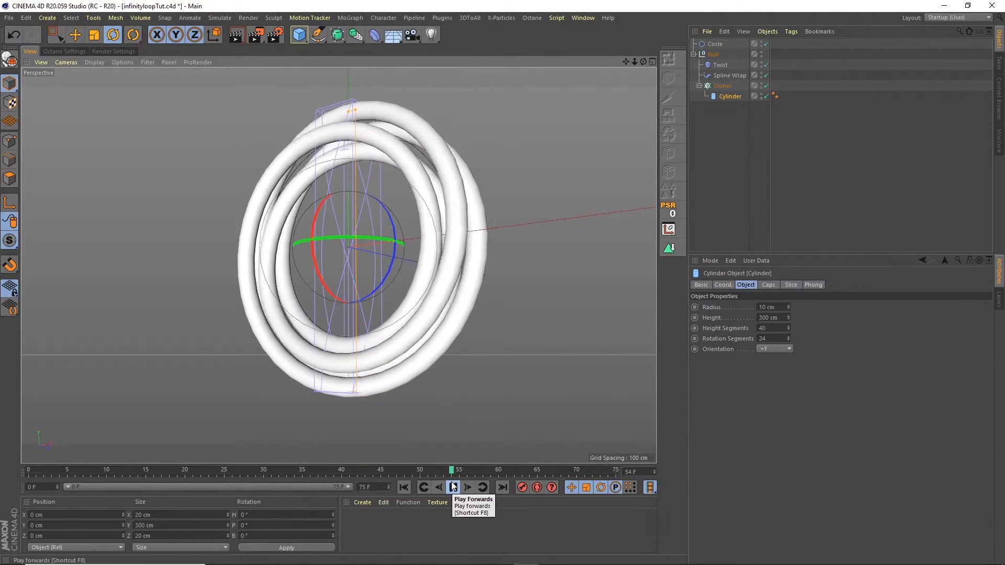
pyautogui.click(452, 487)
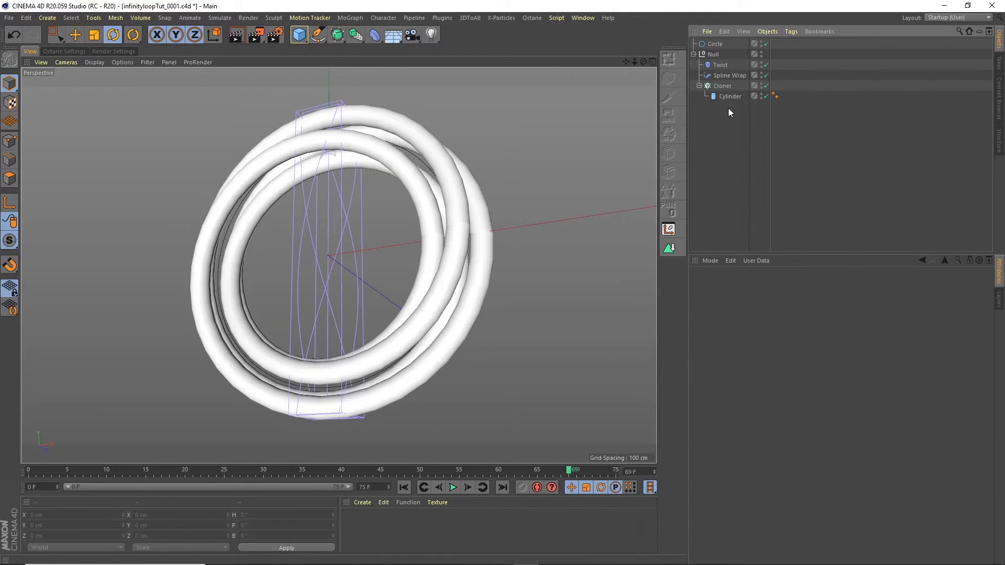
pyautogui.click(729, 96)
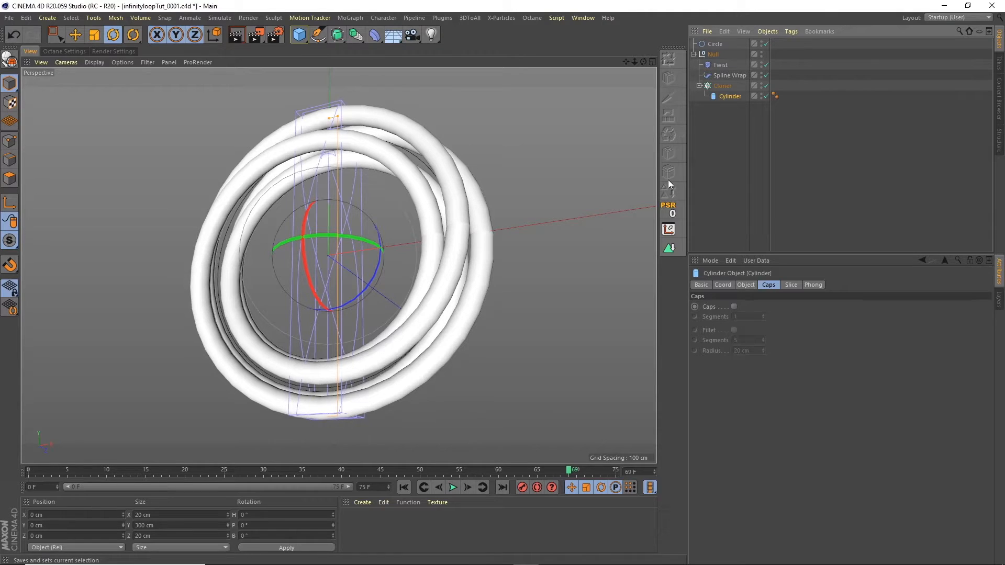
pyautogui.moveTo(668, 186)
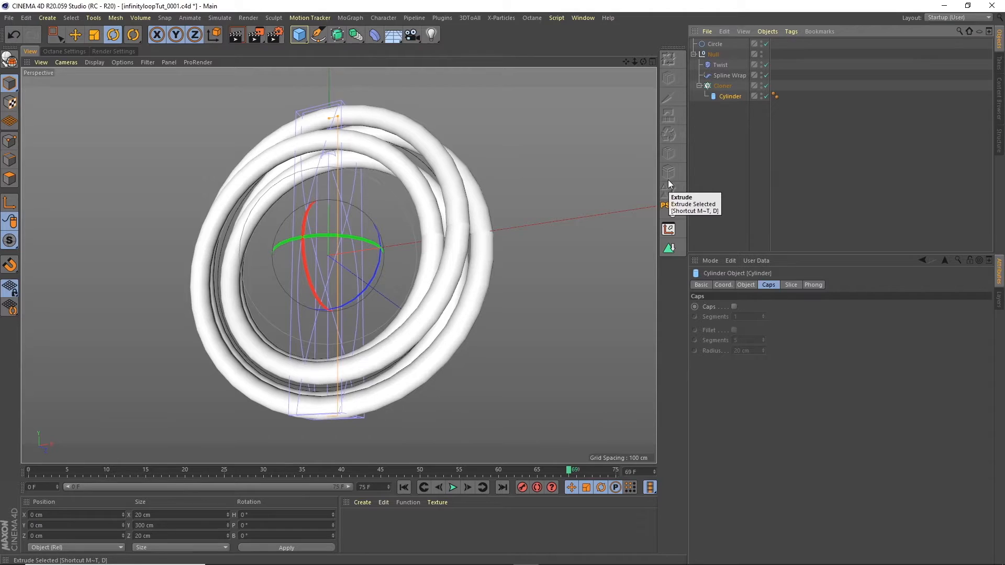
pyautogui.moveTo(134, 135)
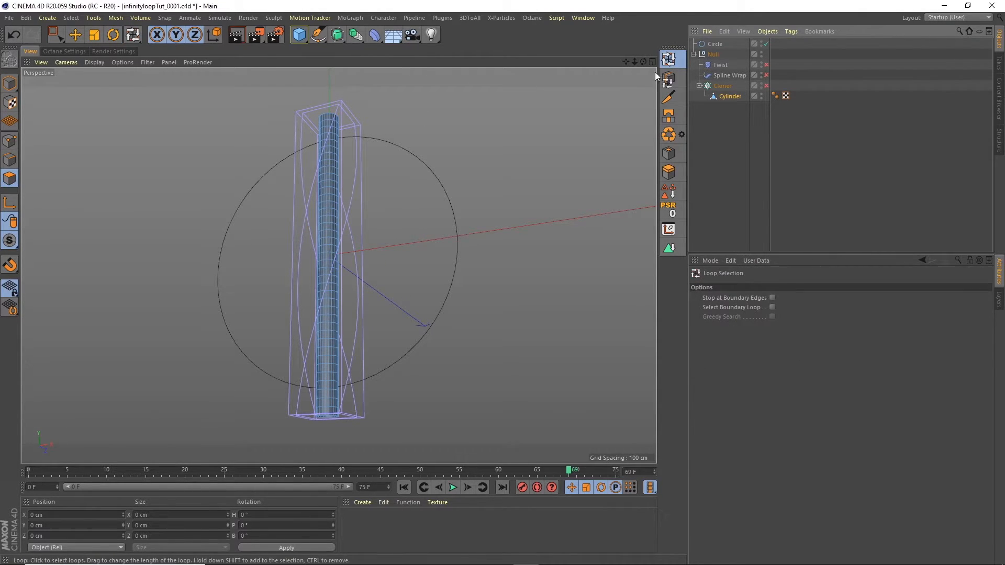
# - Loop-select every other polygon ring along the full length of the editable cylinder
pyautogui.click(330, 128)
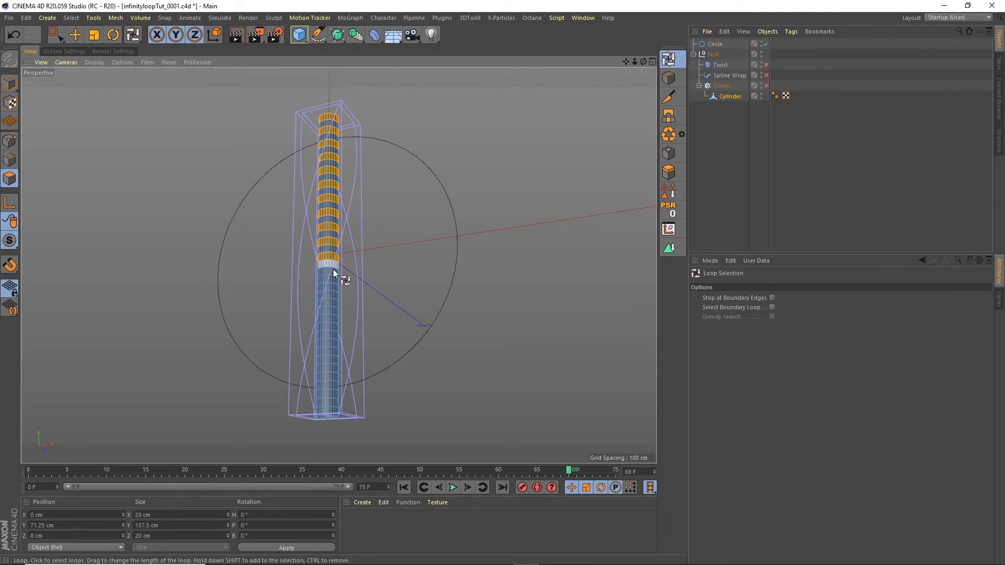
pyautogui.moveTo(336, 272); pyautogui.dragTo(337, 321)
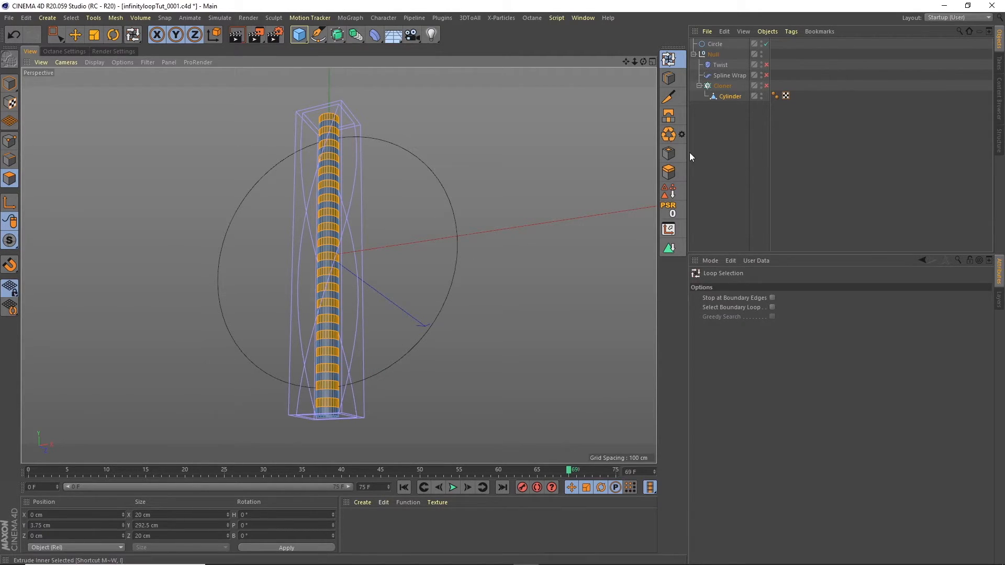
# - Inset the selected polygon rings with Extrude Inner at about 2.05 cm offset
pyautogui.click(669, 172)
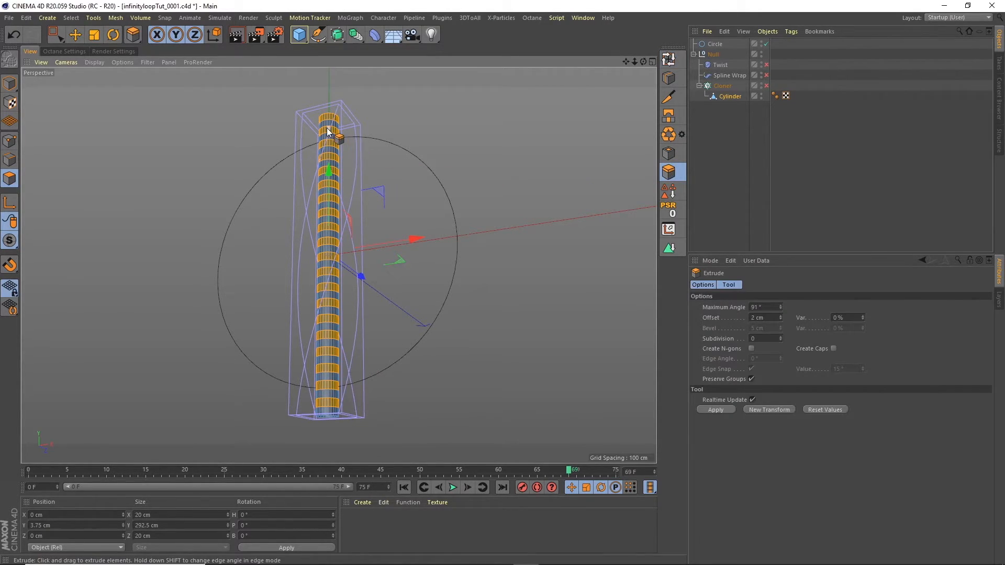
pyautogui.scroll(-3)
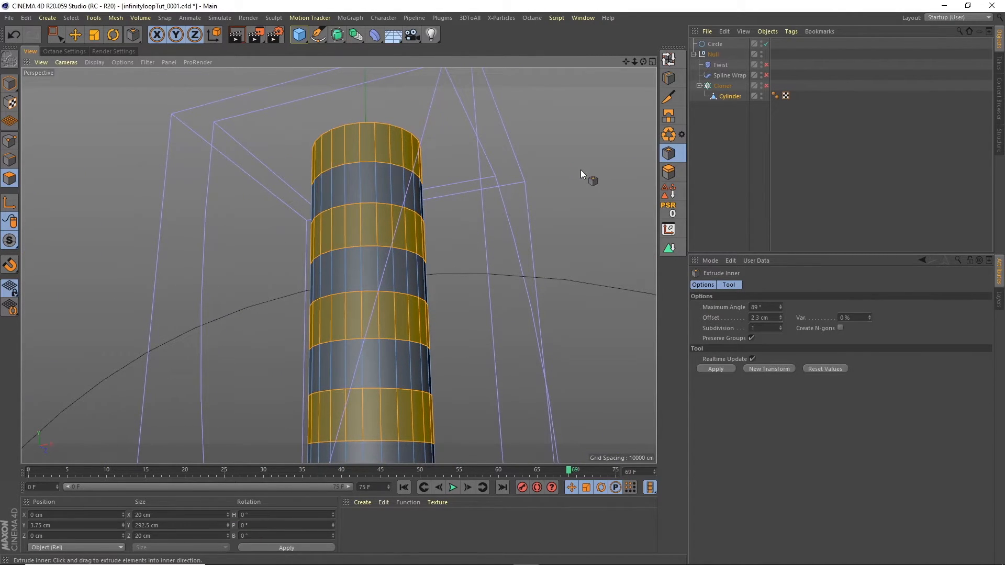
pyautogui.click(672, 171)
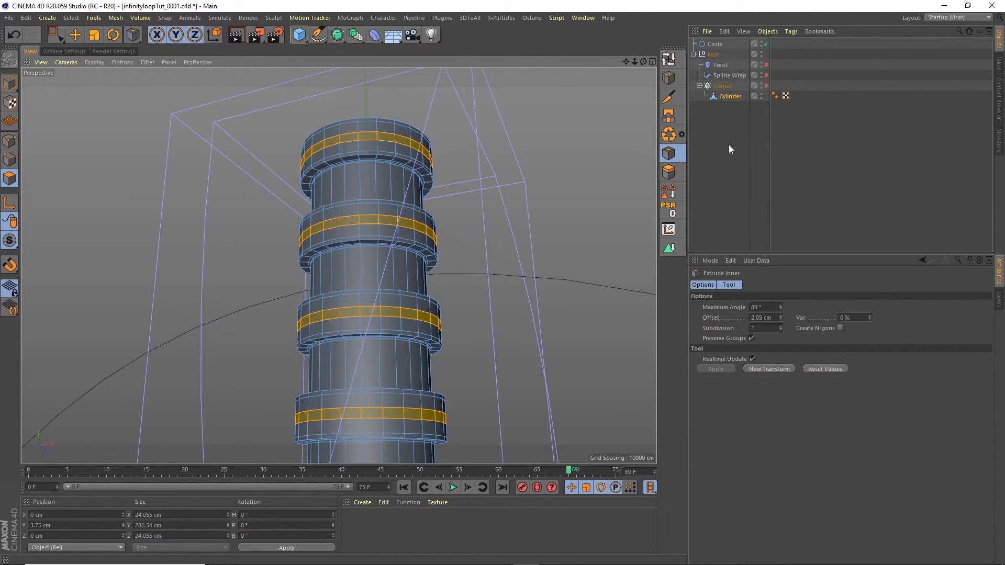
# - Store the band faces as a polygon selection tag with Select > Set Selection
pyautogui.click(71, 17)
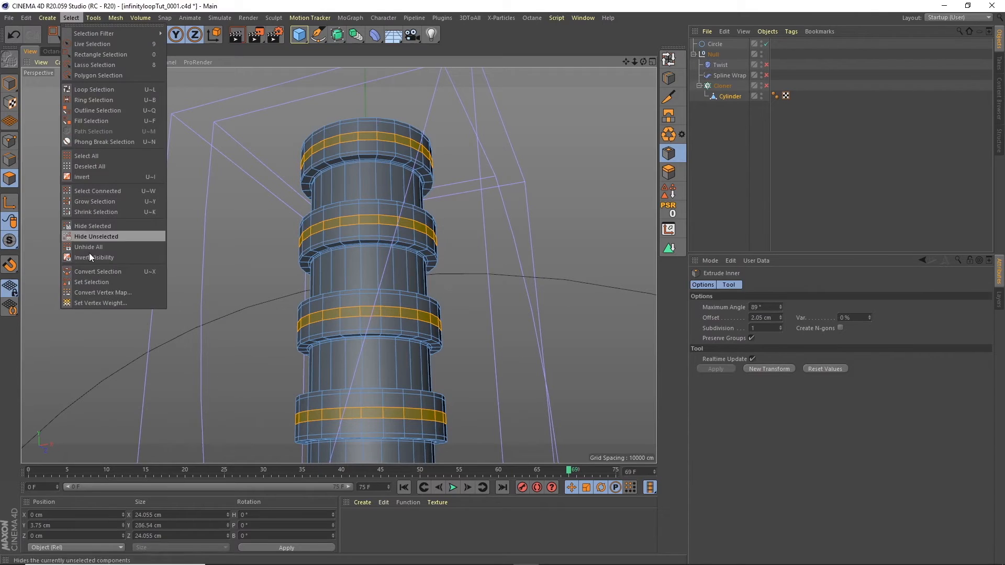
pyautogui.click(96, 237)
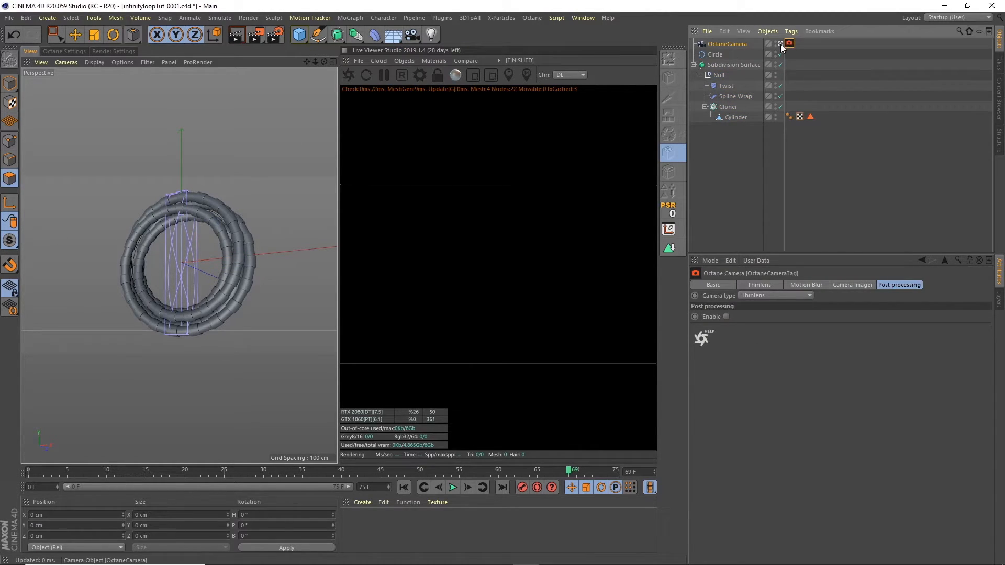
# - Start the Octane Live Viewer render of the twisted ring
pyautogui.click(9, 17)
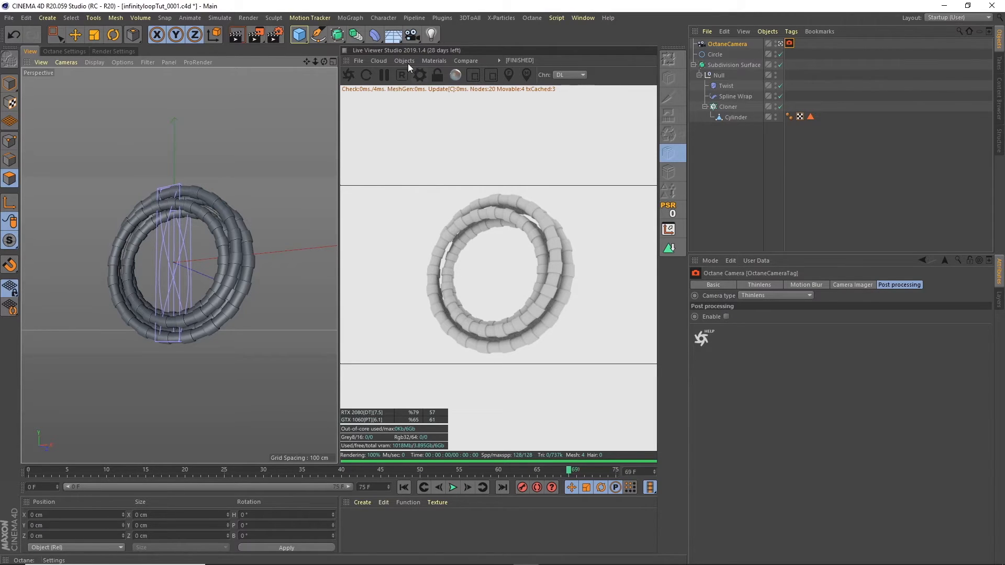
# - Add an HDRI Environment using fjord_cloudy_sainte-rose-du-nord_canada_3k.exr as its image
pyautogui.click(404, 60)
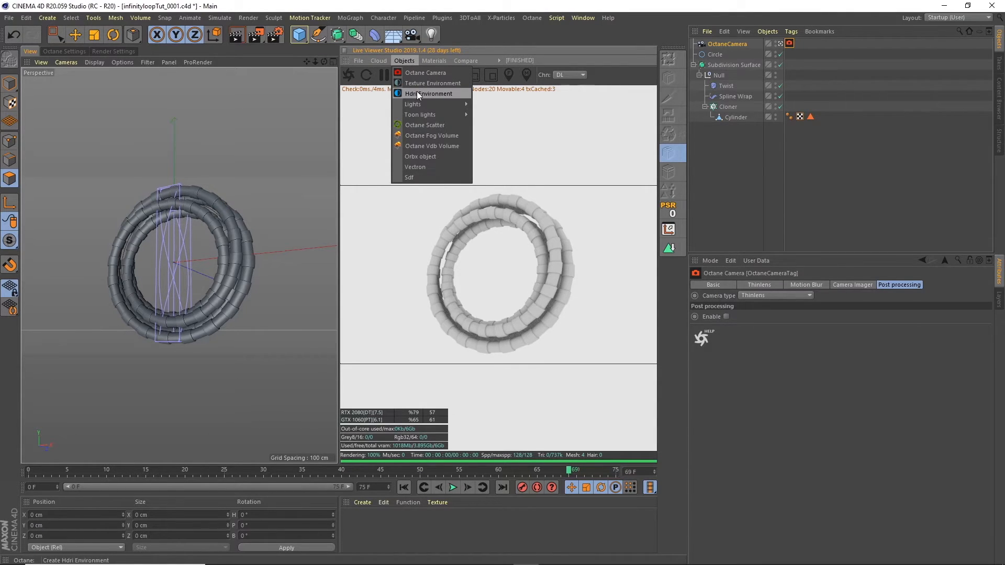
pyautogui.click(431, 94)
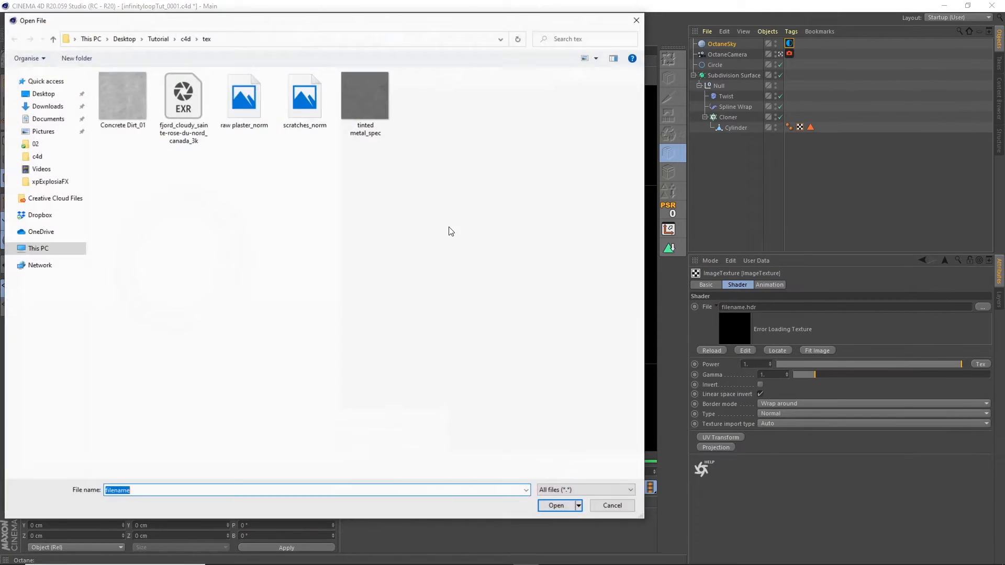
pyautogui.click(183, 96)
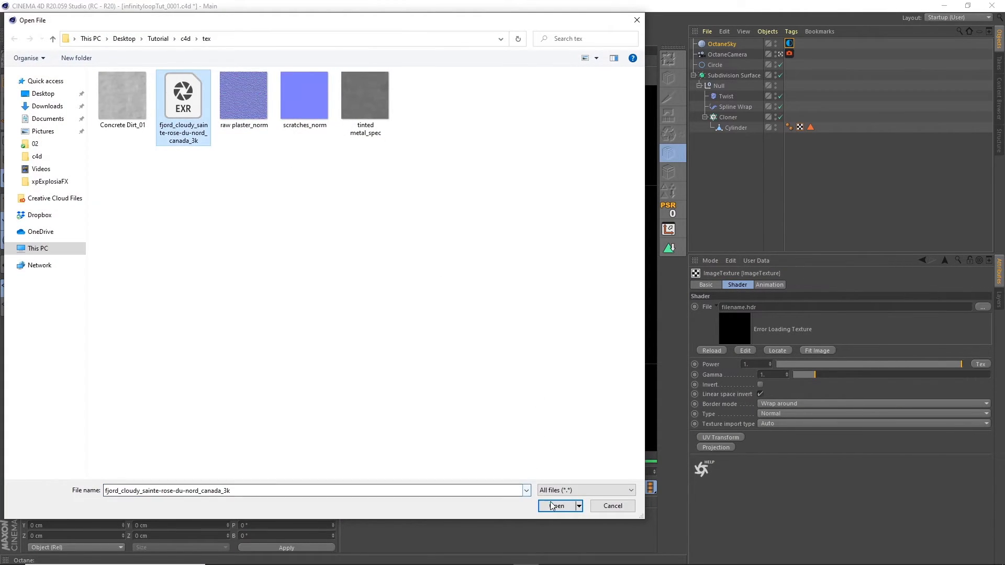
pyautogui.click(556, 505)
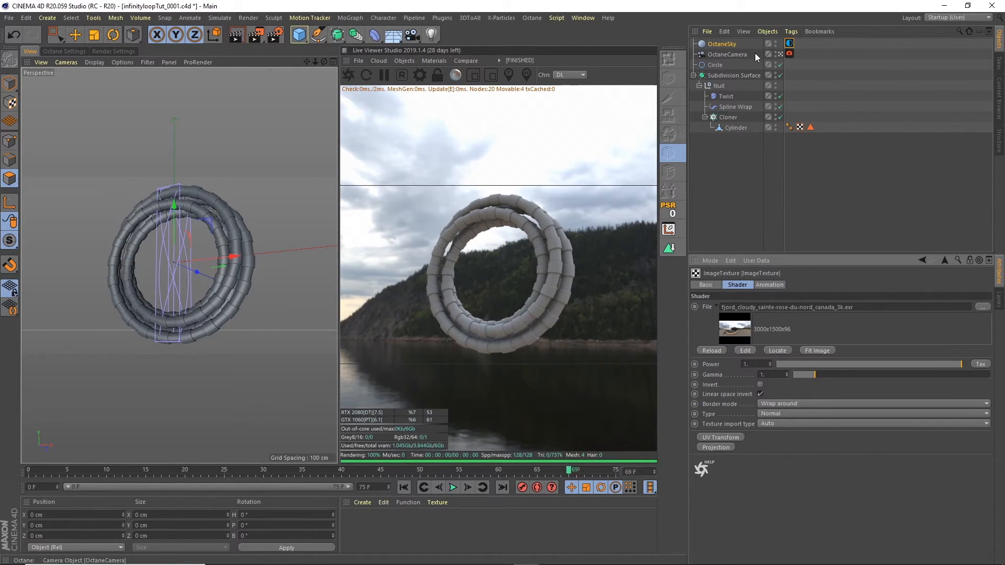
pyautogui.click(403, 60)
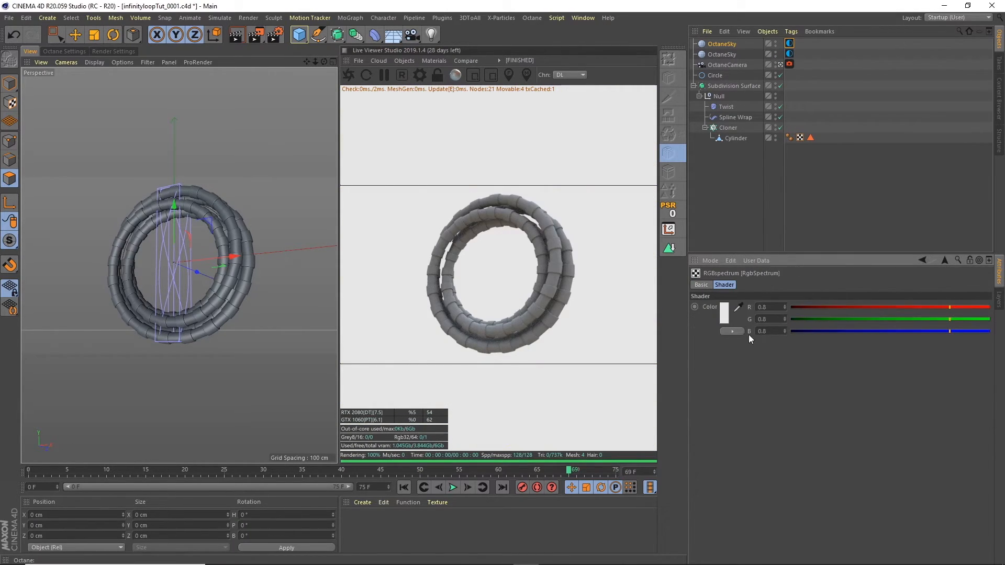
# - Set the second Octane Sky's RGB colour to black with V at 0%
pyautogui.click(725, 314)
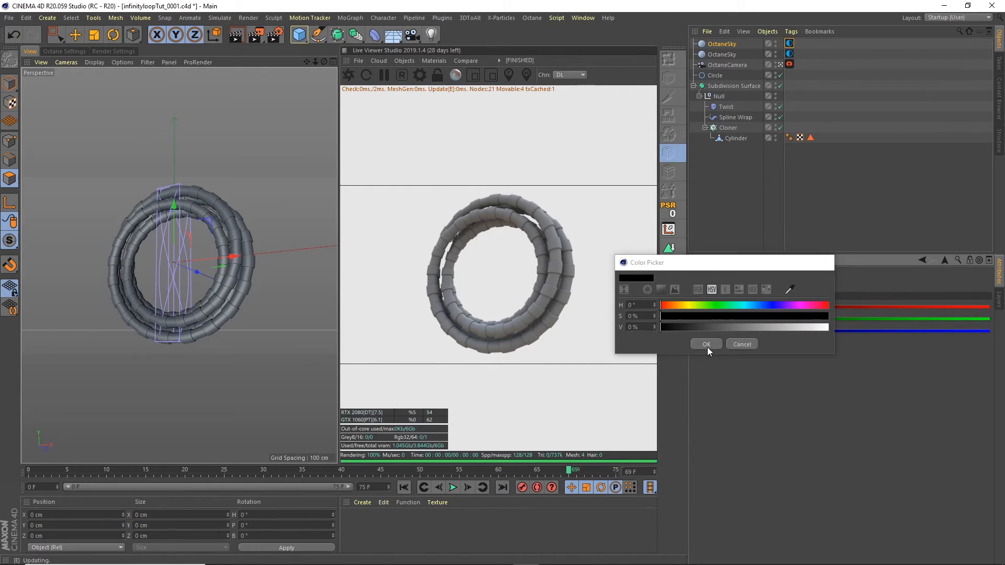
pyautogui.click(705, 344)
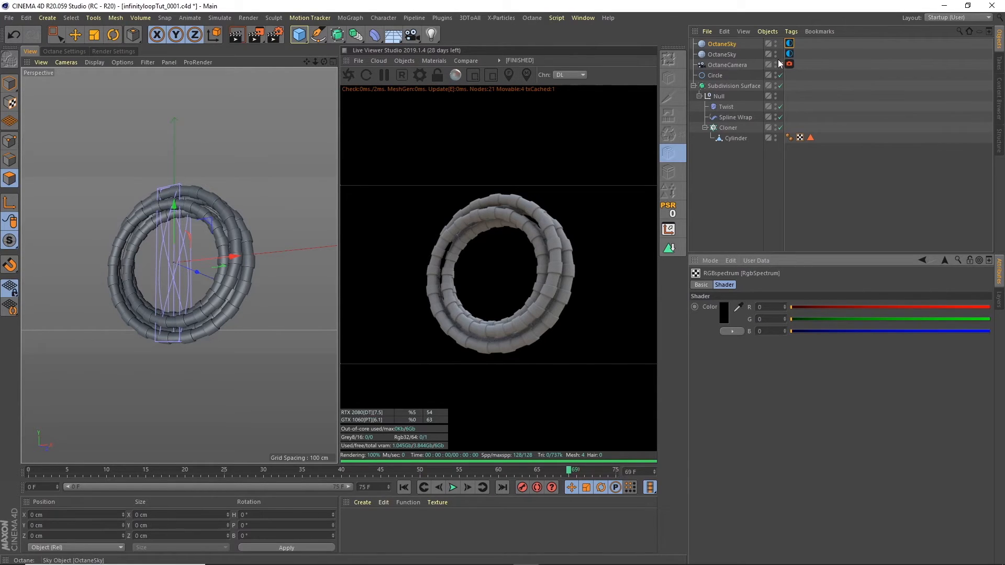
pyautogui.click(790, 43)
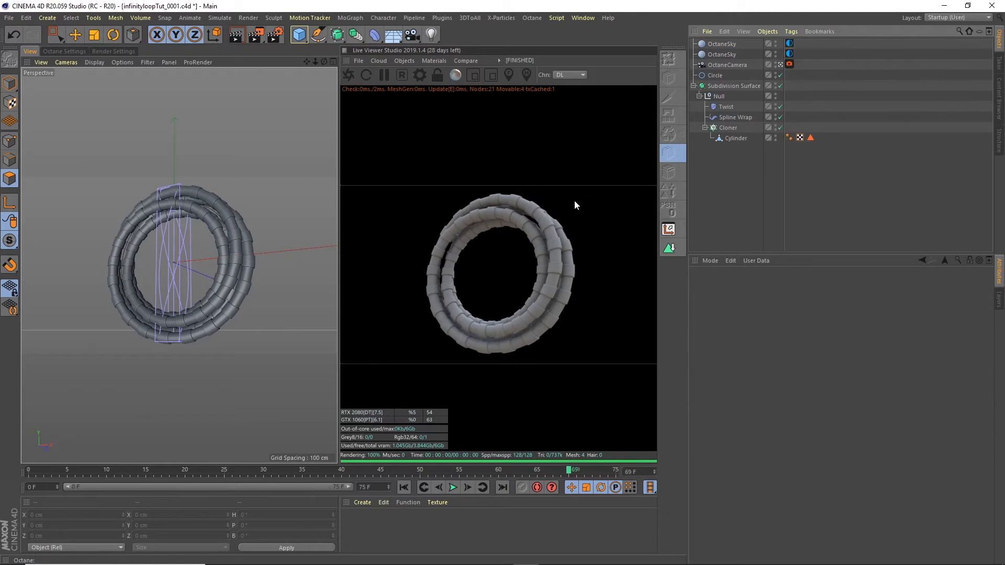
# - Apply the Scratched Octane preset material from the Content Browser to the Cylinder
pyautogui.click(582, 17)
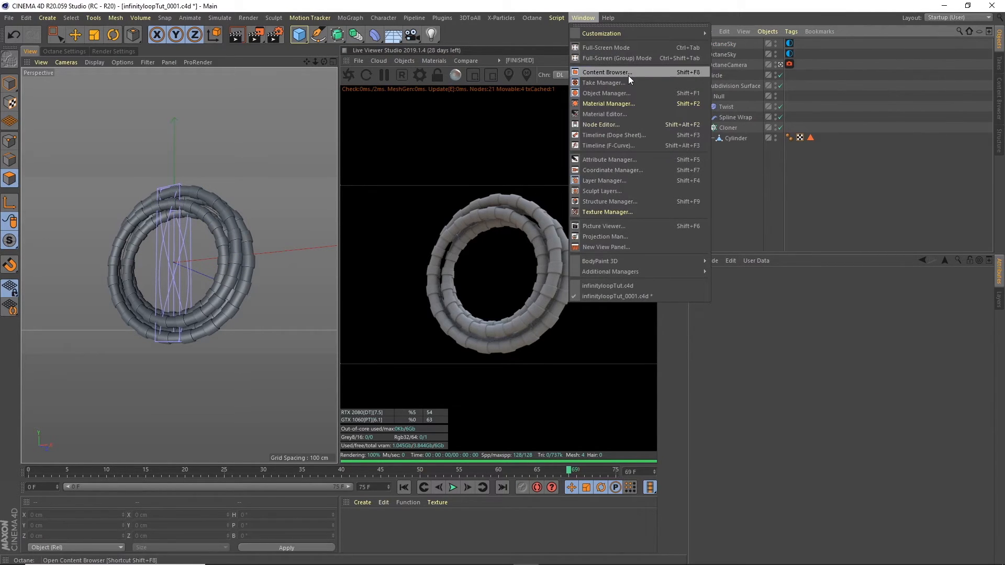
pyautogui.click(605, 71)
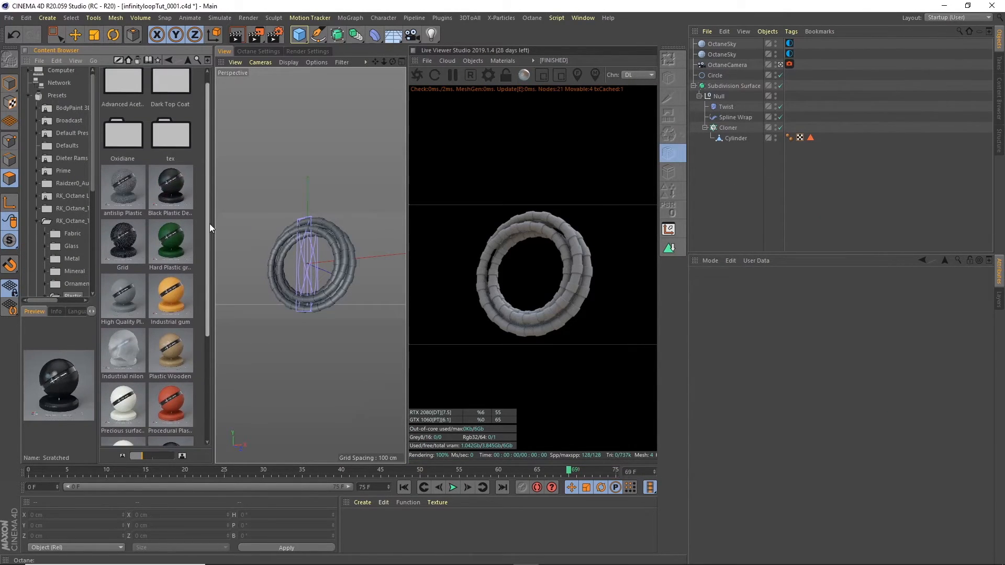
pyautogui.scroll(-3)
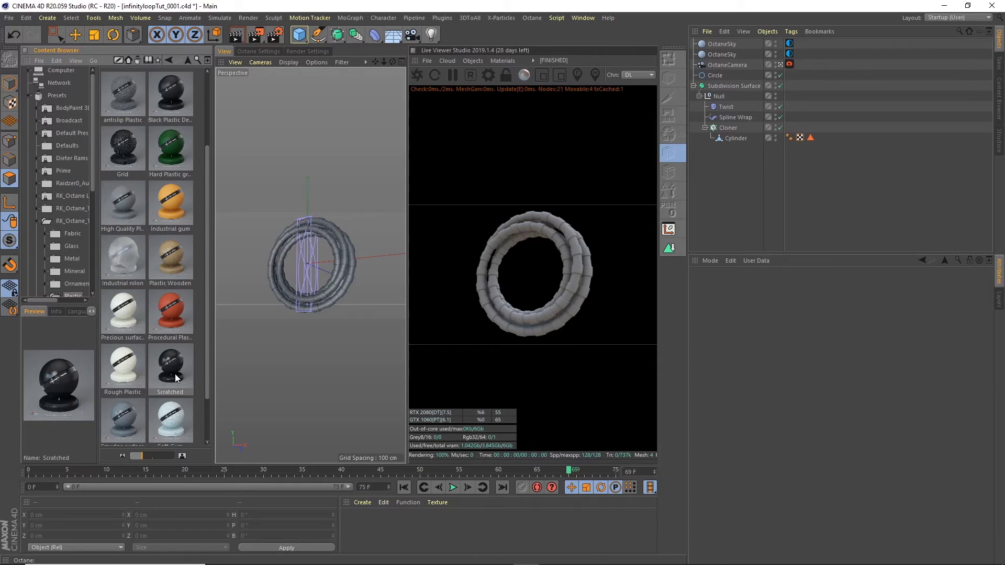
pyautogui.click(169, 369)
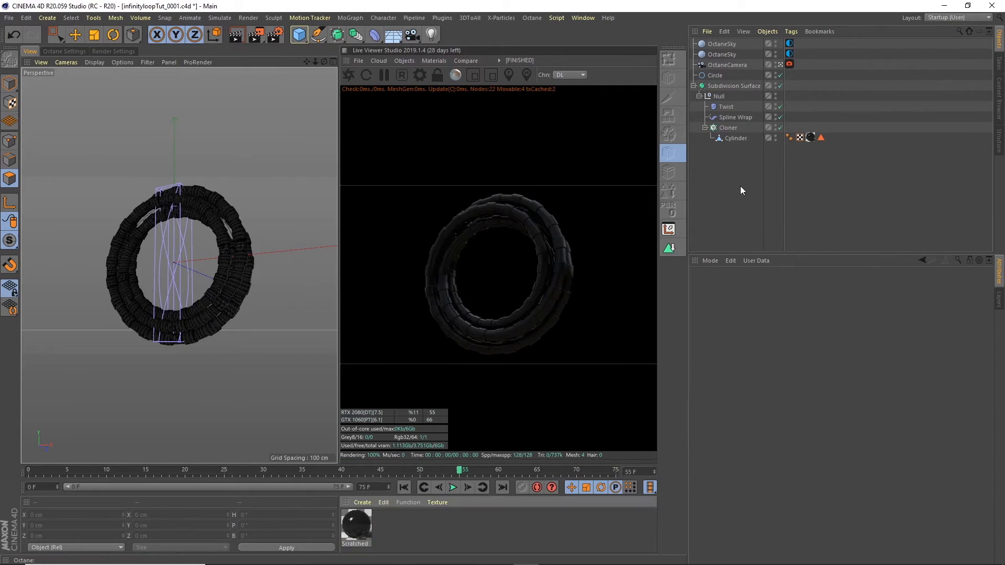
pyautogui.moveTo(486, 147)
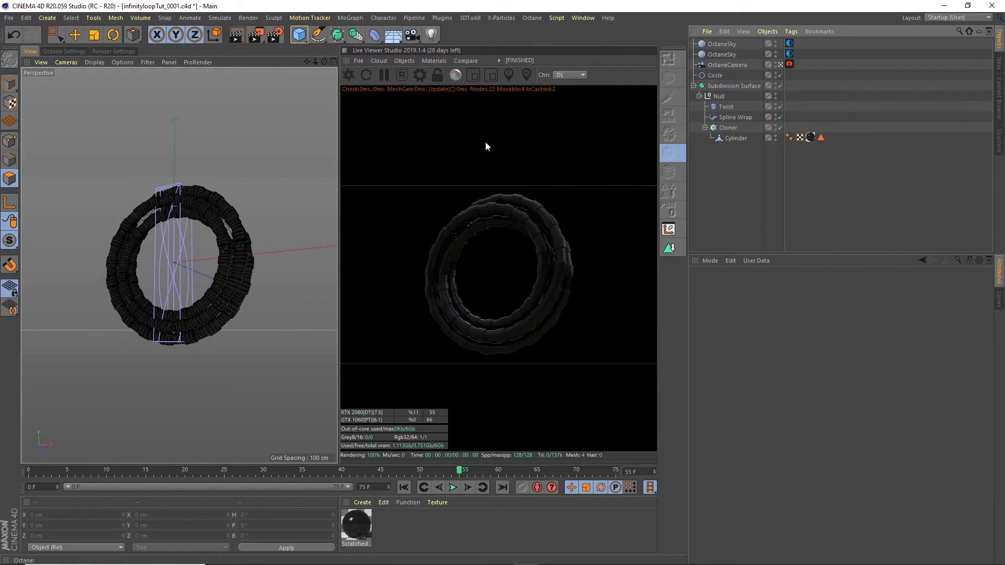
# - Create an Octane Diffuse material and show its Blackbody emission settings
pyautogui.click(434, 61)
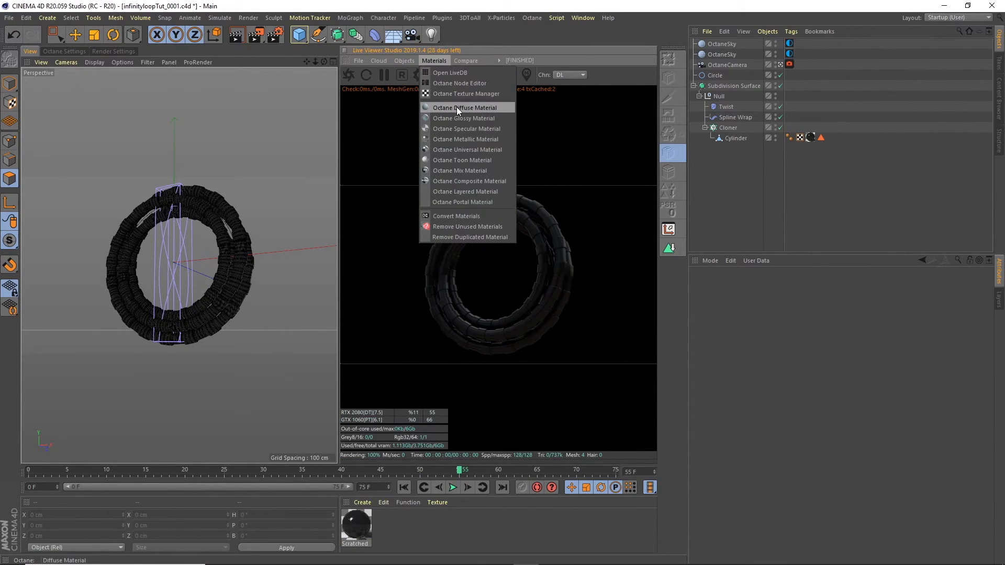
pyautogui.click(464, 107)
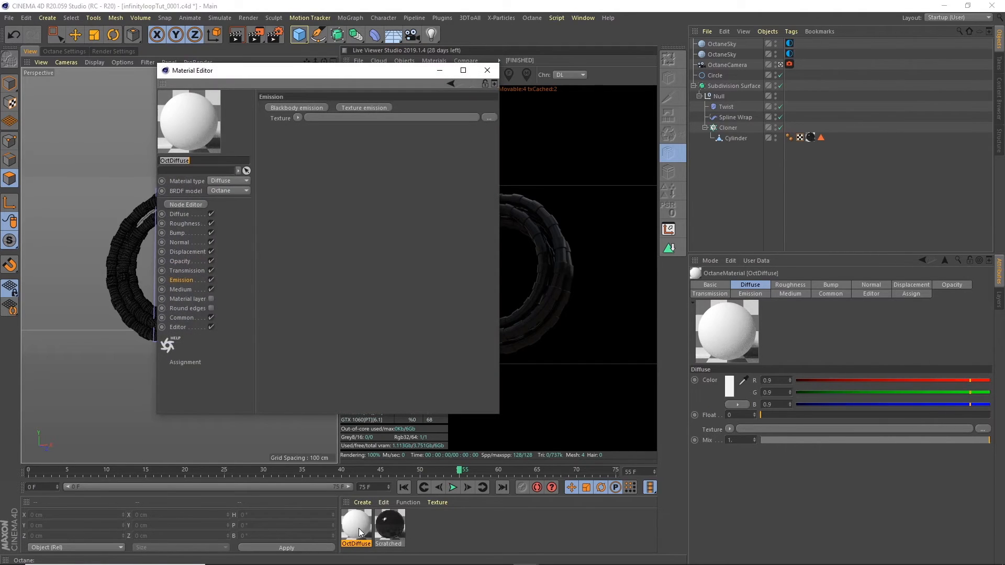
pyautogui.moveTo(189, 283)
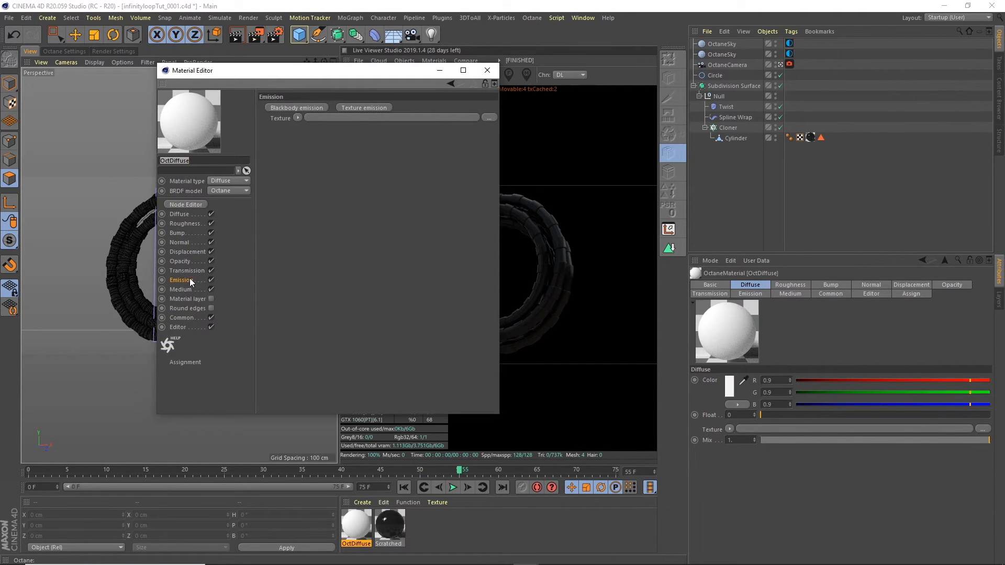
pyautogui.click(297, 118)
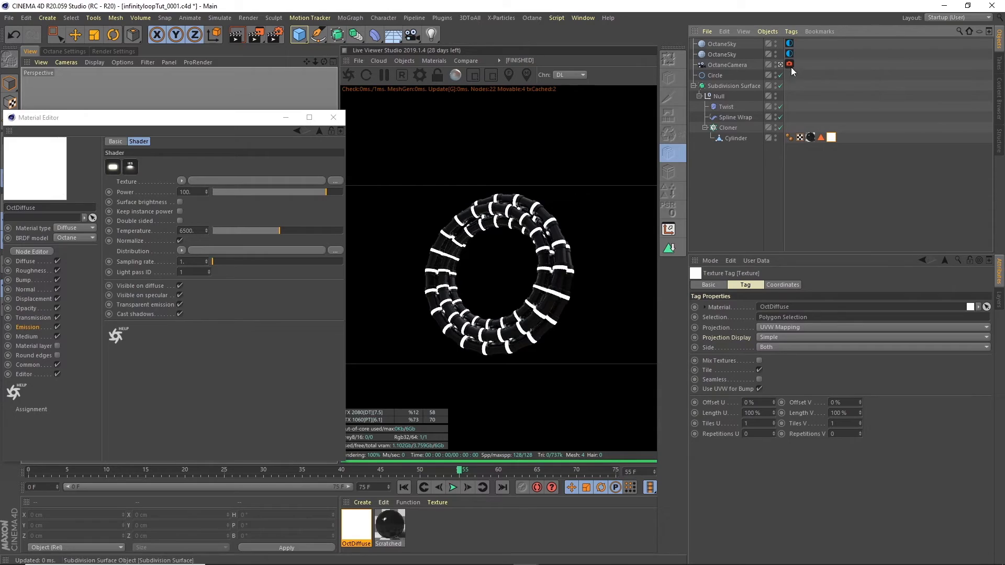
# - Enable camera post-processing bloom and lower blackbody emission temperature to about 919
pyautogui.click(789, 64)
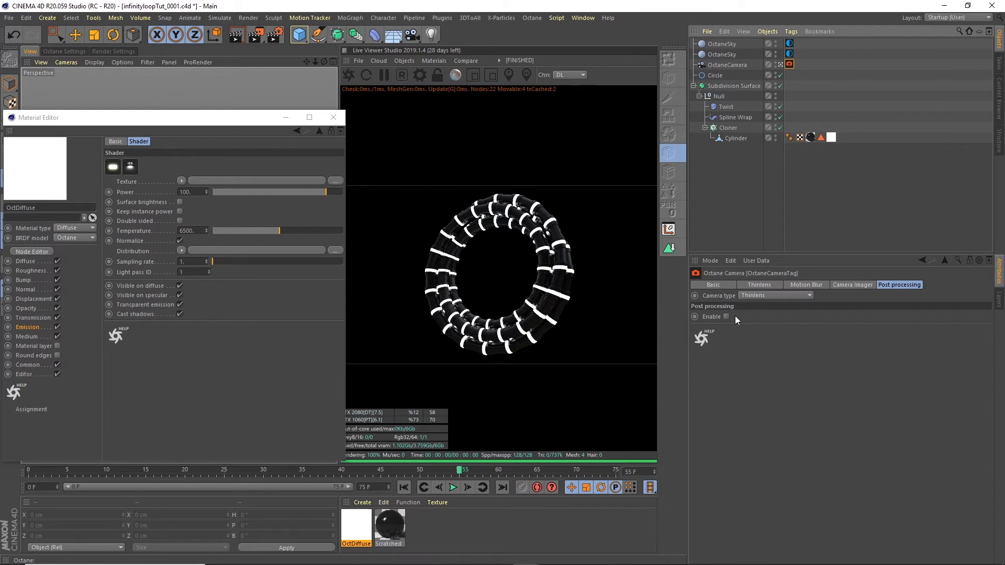
pyautogui.click(725, 316)
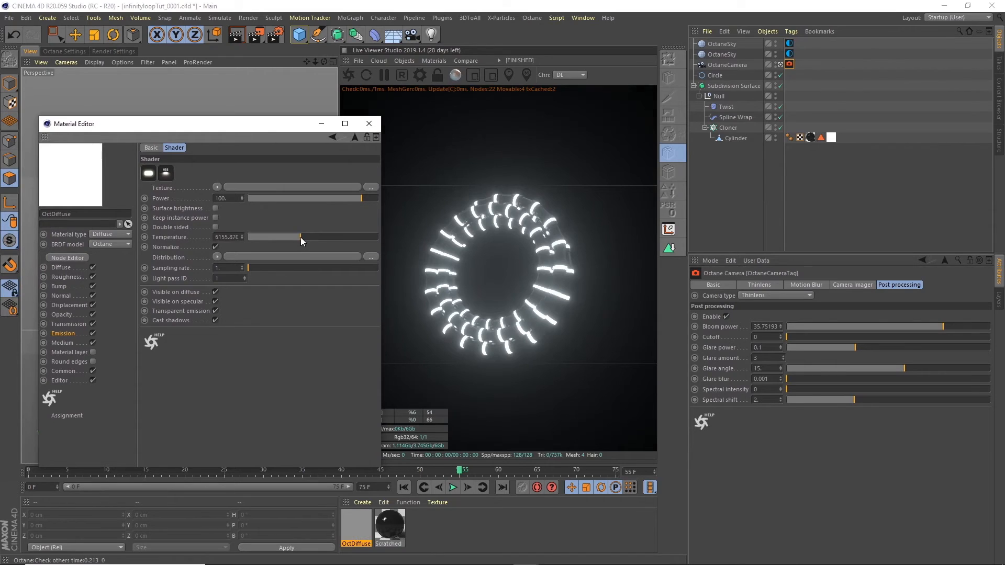
pyautogui.moveTo(302, 236); pyautogui.dragTo(263, 236)
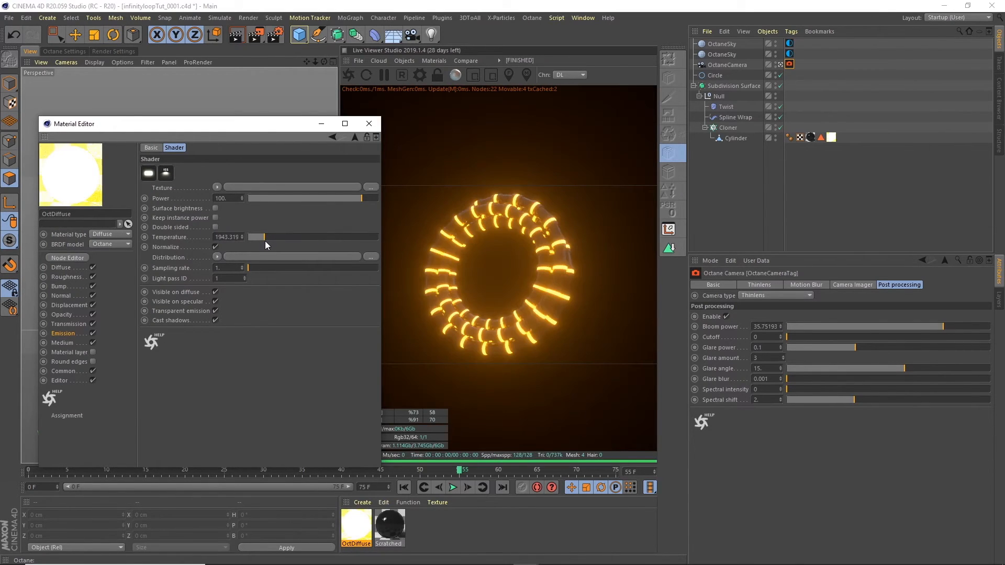
pyautogui.moveTo(263, 237); pyautogui.dragTo(349, 237)
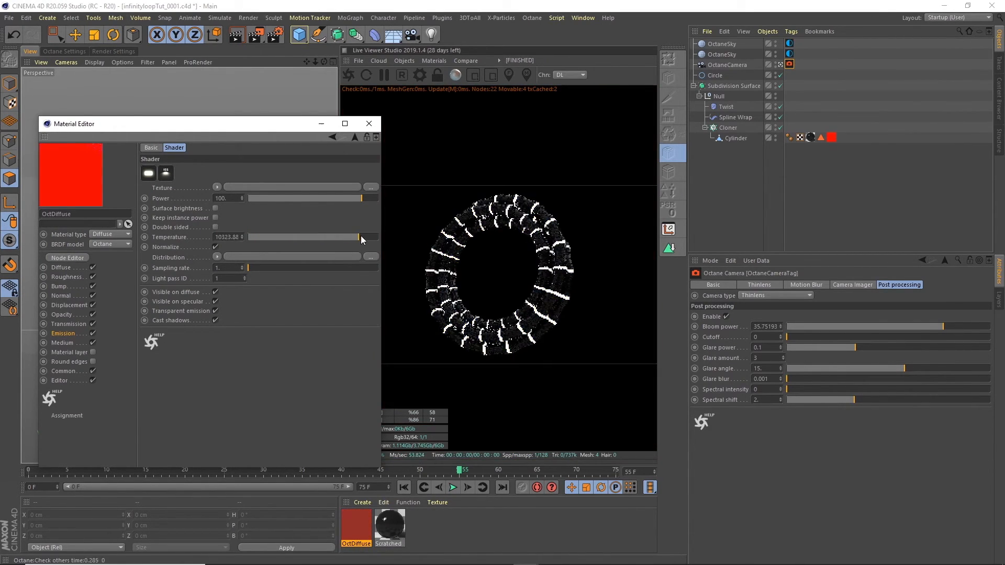
pyautogui.moveTo(359, 237); pyautogui.dragTo(317, 237)
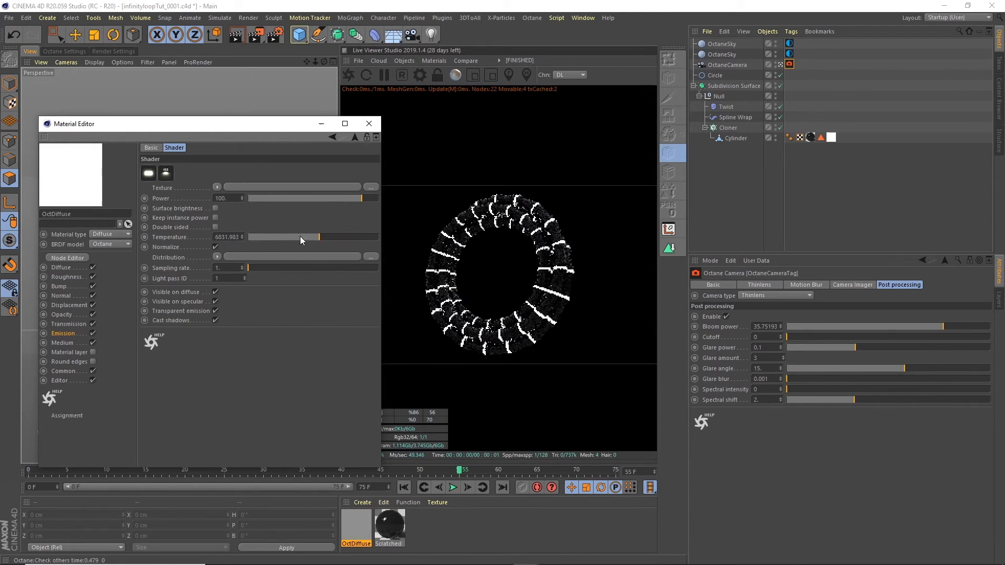
pyautogui.moveTo(317, 237); pyautogui.dragTo(252, 236)
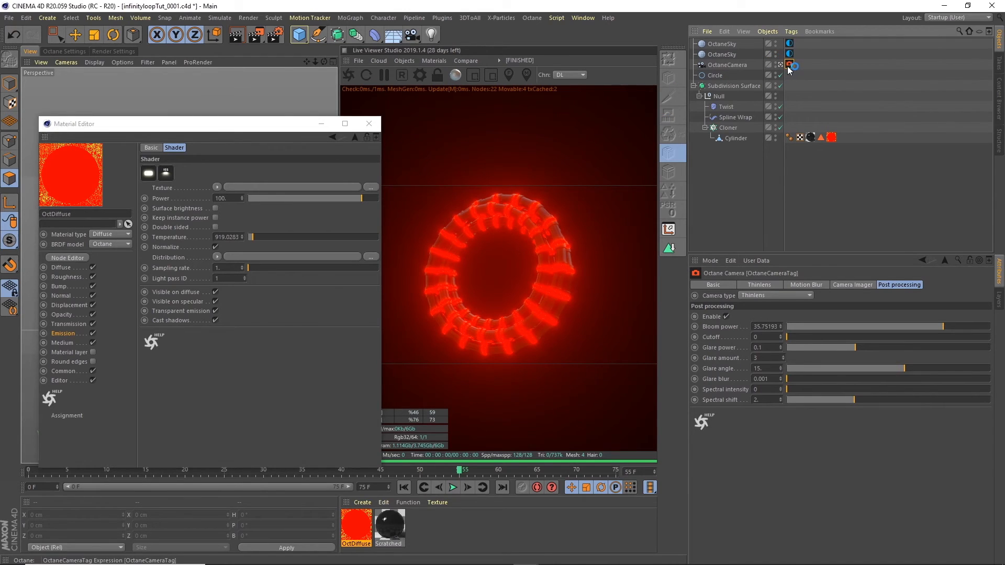
# - Set Camera Imager Saturate to white to 1 and raise emission temperature to about 1990
pyautogui.click(852, 285)
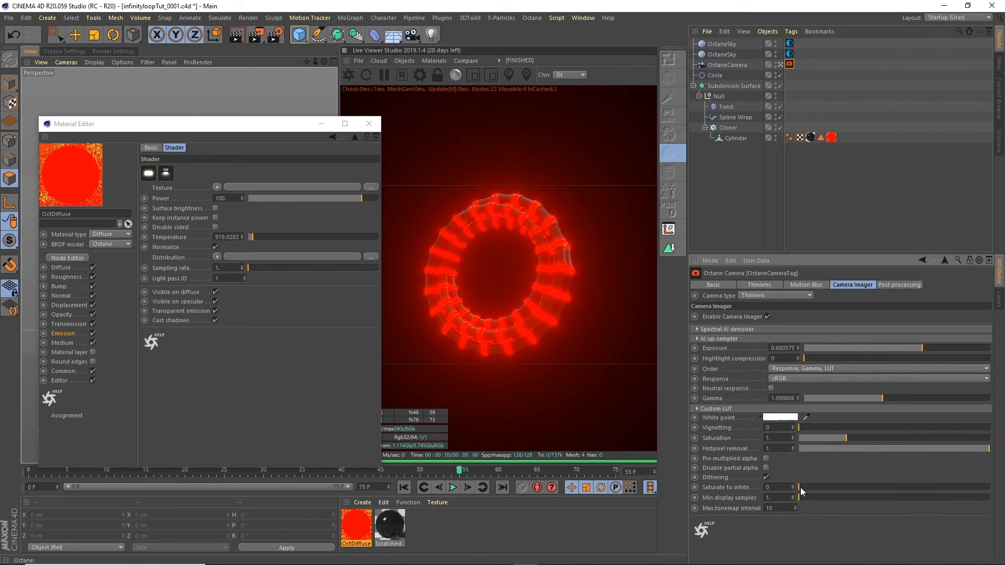
pyautogui.moveTo(802, 487); pyautogui.dragTo(936, 487)
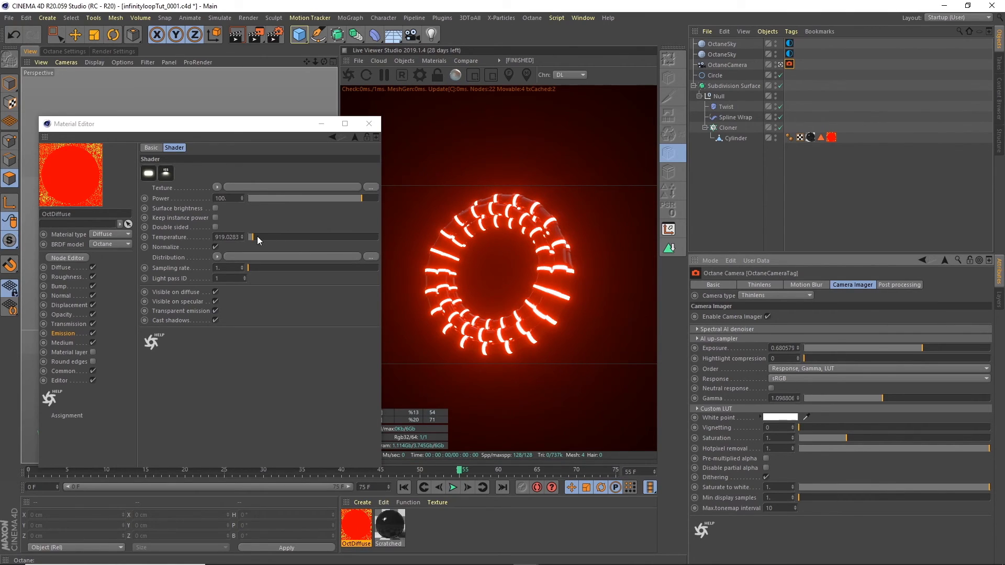
pyautogui.moveTo(251, 237); pyautogui.dragTo(264, 236)
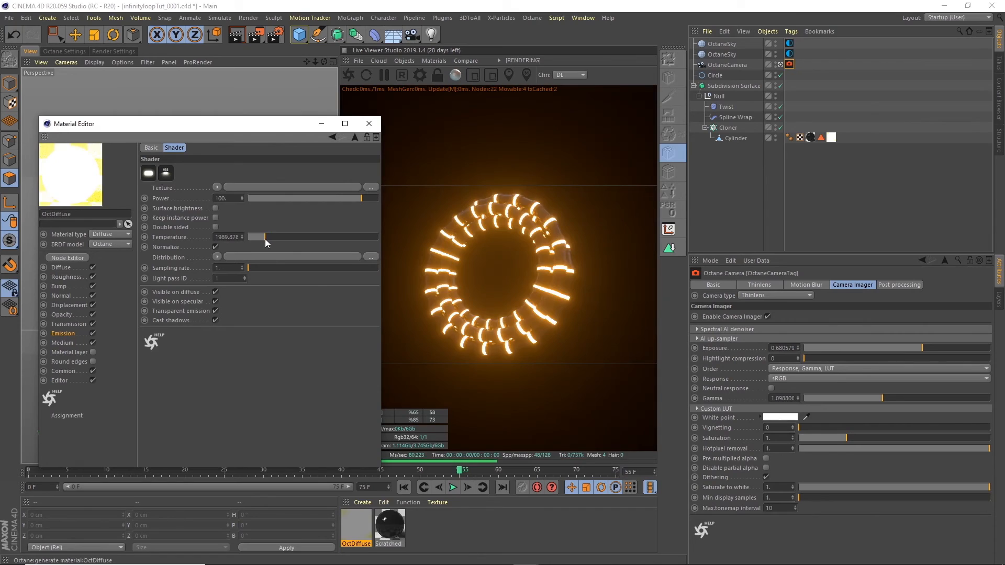